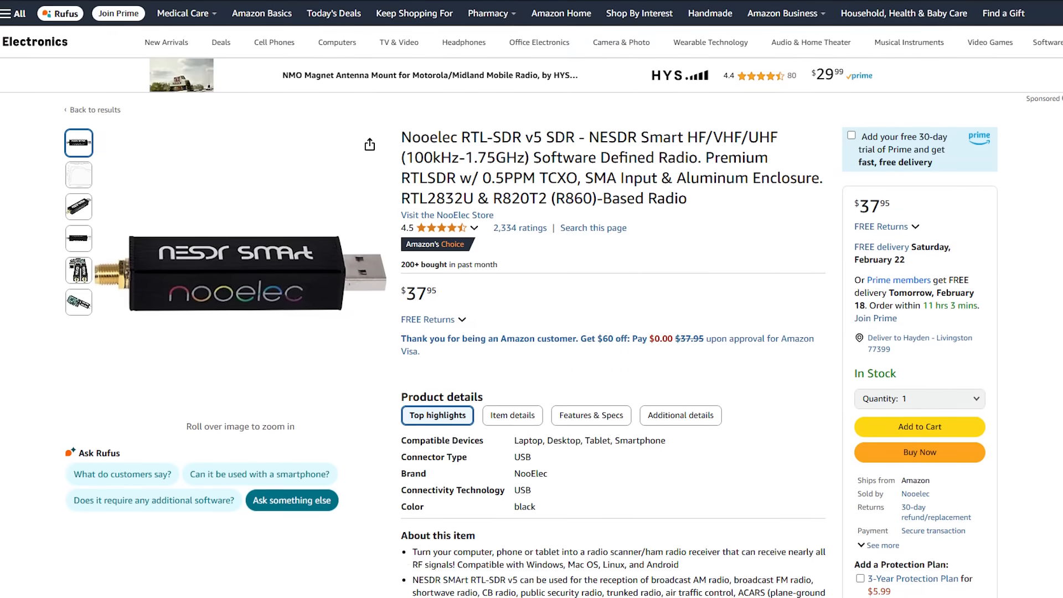
Highlight the frequency range and PPM words in the title, then show the HF SNR comparison chart image
{"action": "scroll", "scroll_direction": "down", "scroll_amount": 3}
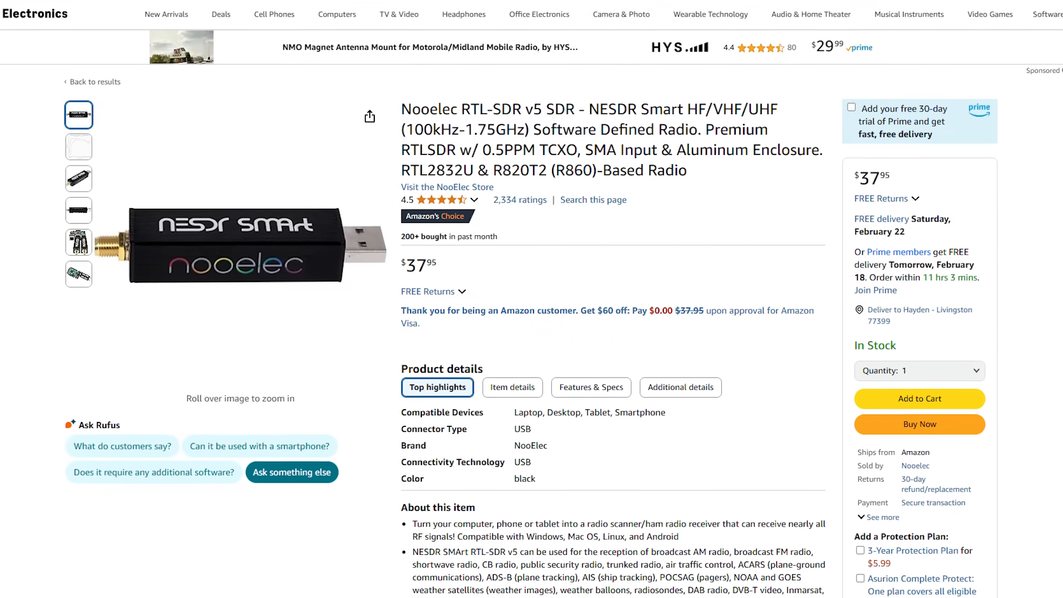
{"action": "scroll", "scroll_direction": "down", "scroll_amount": 3}
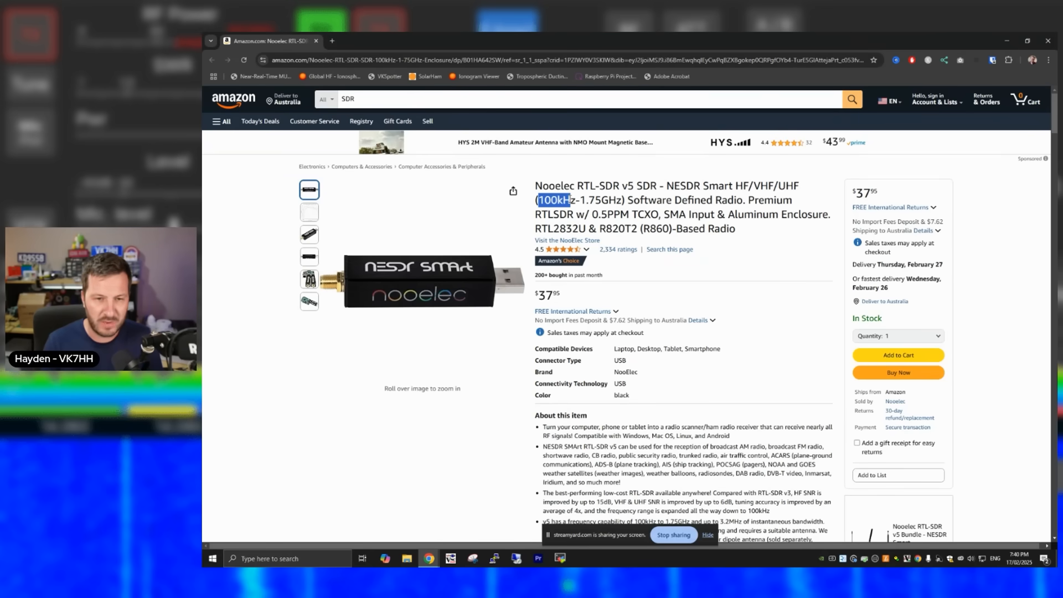
{"action": "left_click_drag", "start_coordinate": [540, 200], "coordinate": [620, 201]}
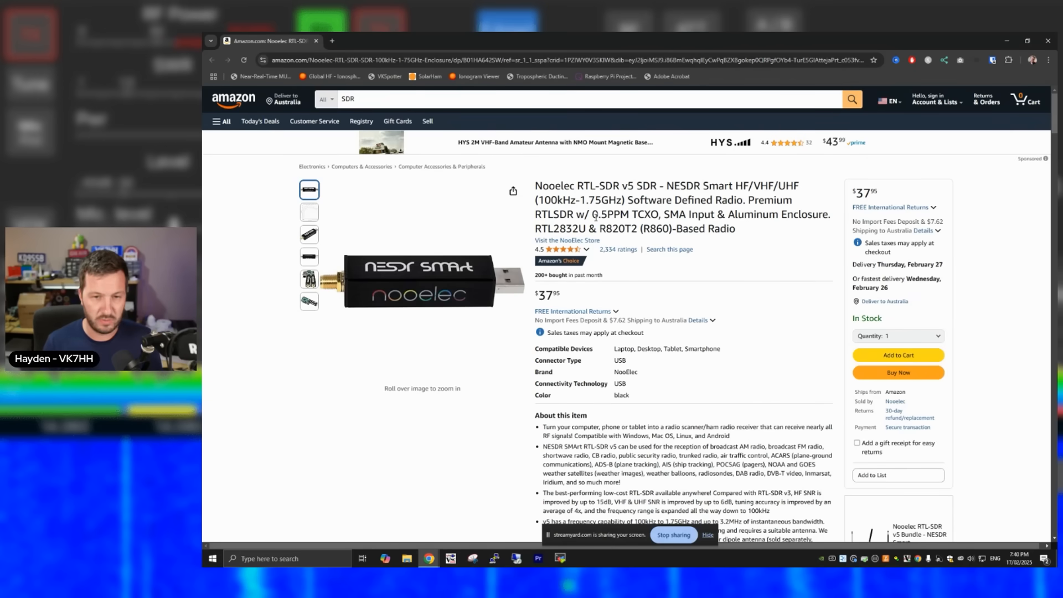
{"action": "double_click", "coordinate": [616, 213]}
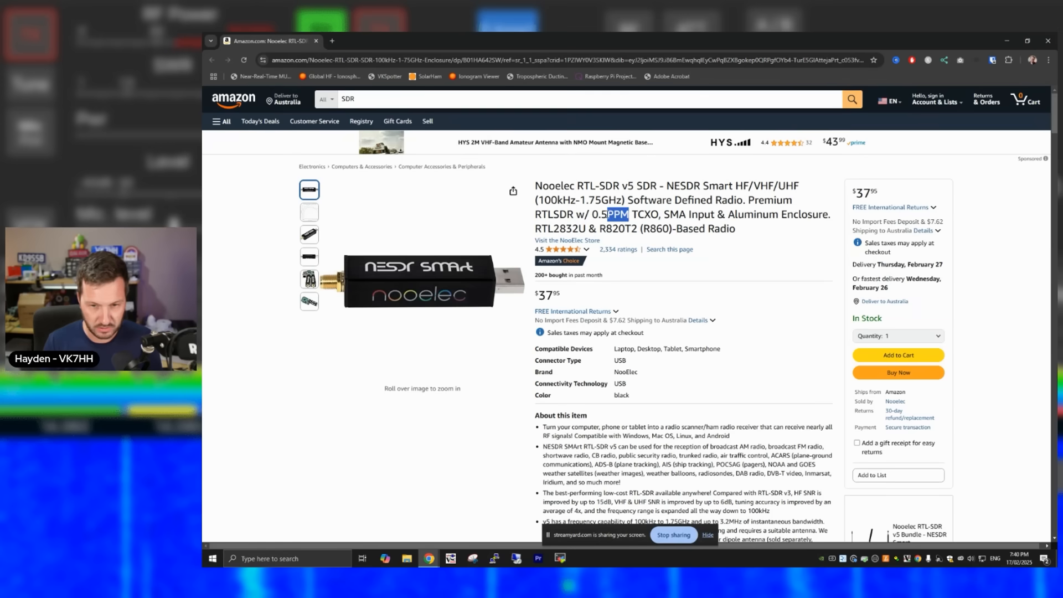
{"action": "double_click", "coordinate": [545, 229]}
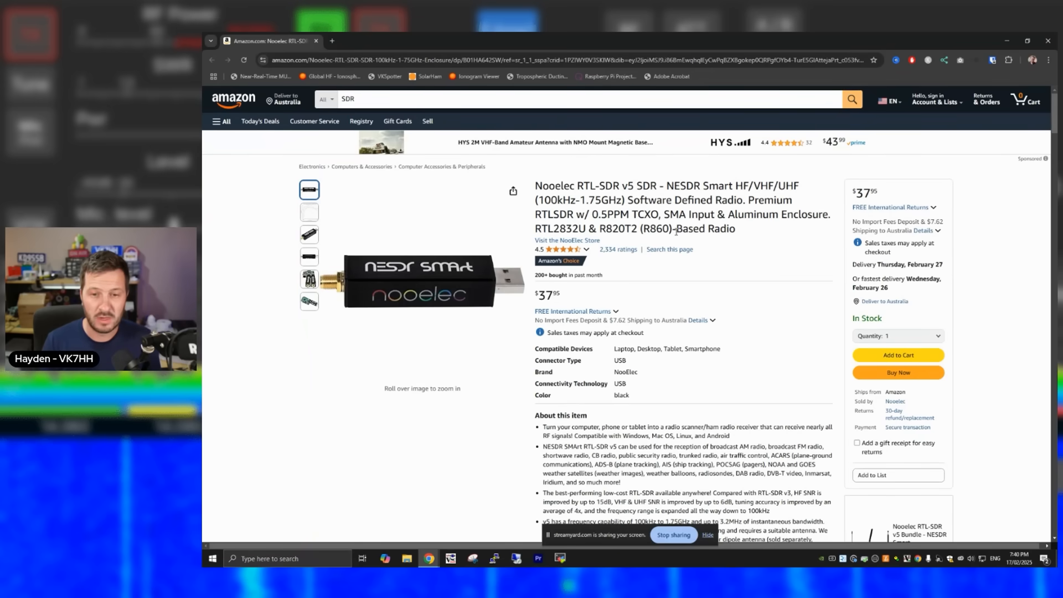
{"action": "left_click", "coordinate": [309, 213]}
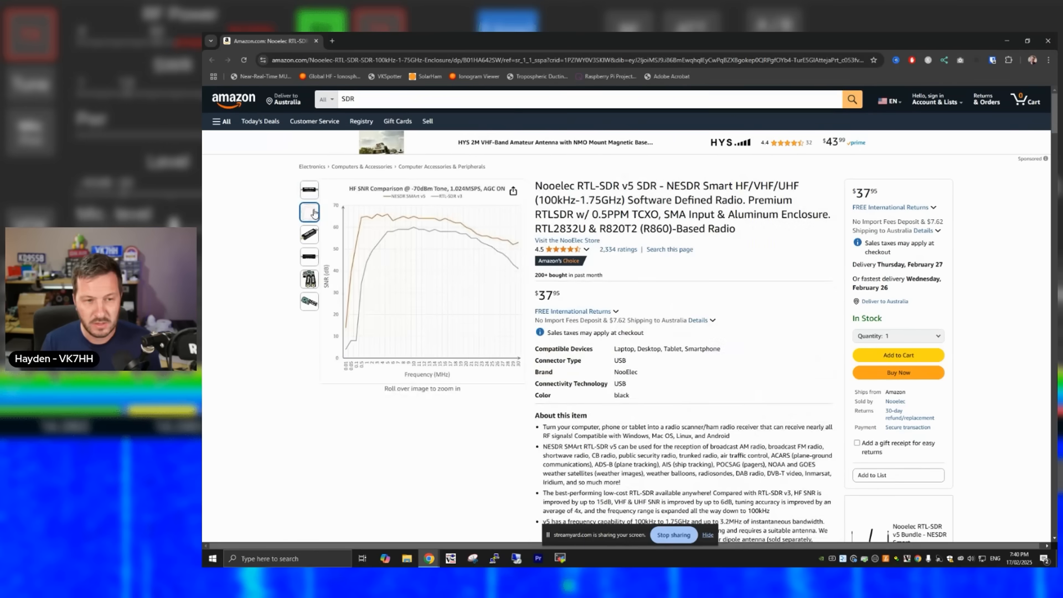
Show the photo of two NESDR Smart dongles and scroll to the About this item bullets
{"action": "left_click", "coordinate": [309, 278]}
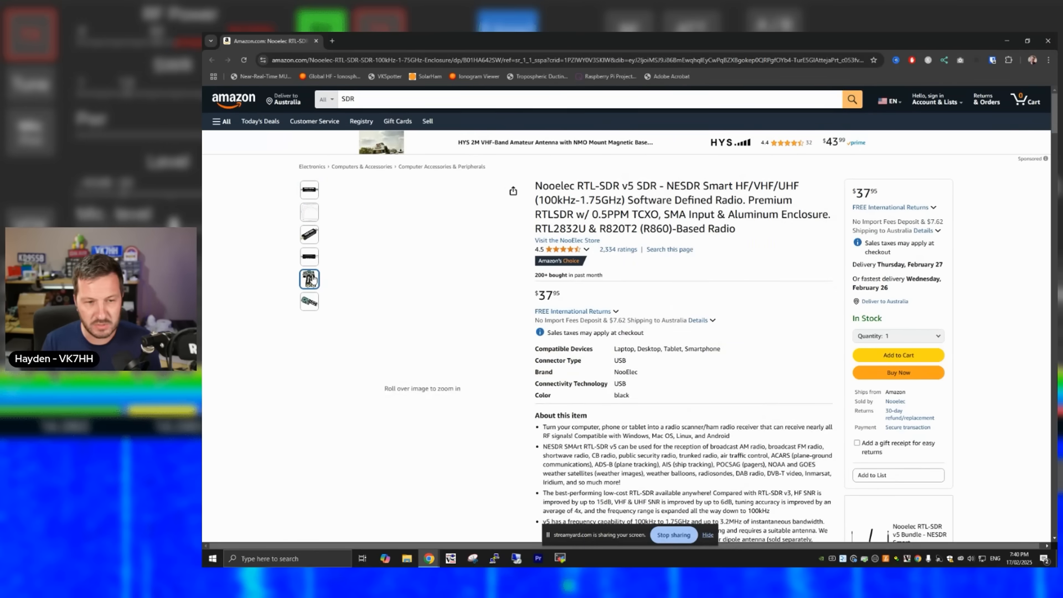
{"action": "scroll", "scroll_direction": "down", "scroll_amount": 3}
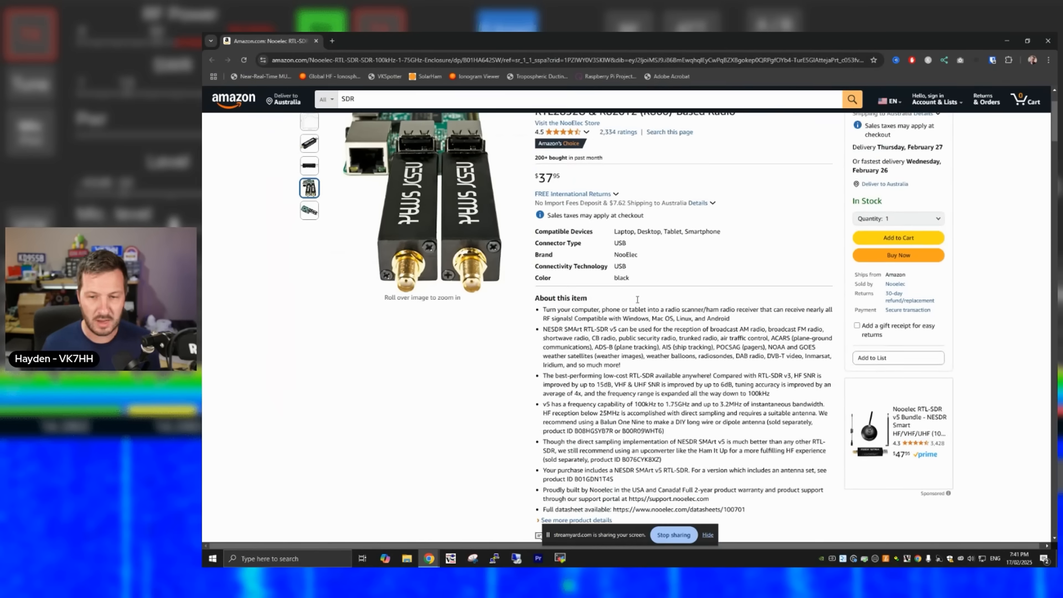
Scroll down the Nooelec listing toward the dongle photos and product details
{"action": "scroll", "scroll_direction": "down", "scroll_amount": 3}
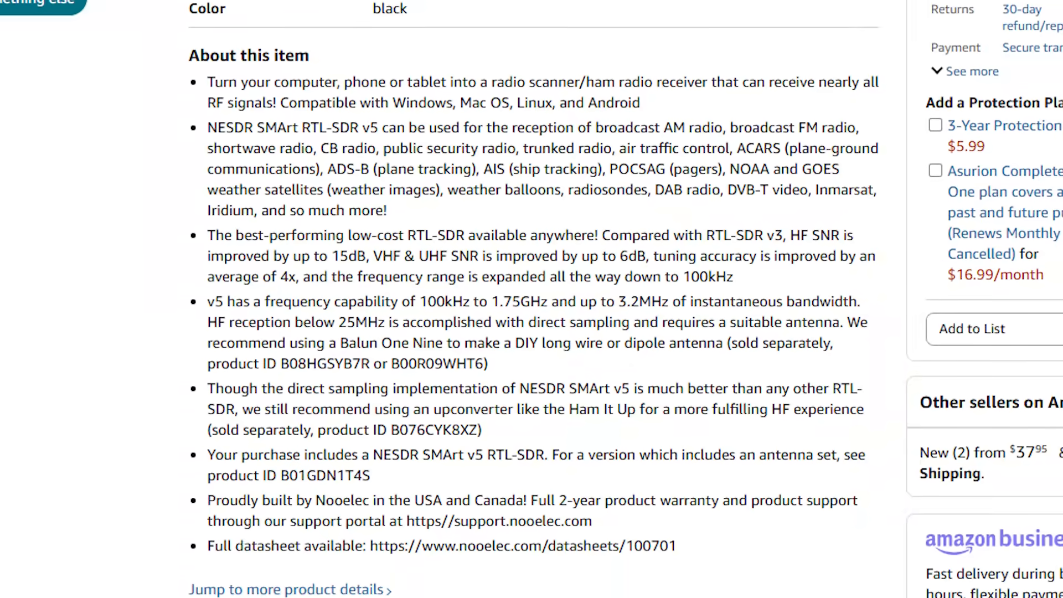
{"action": "scroll", "scroll_direction": "down", "scroll_amount": 3}
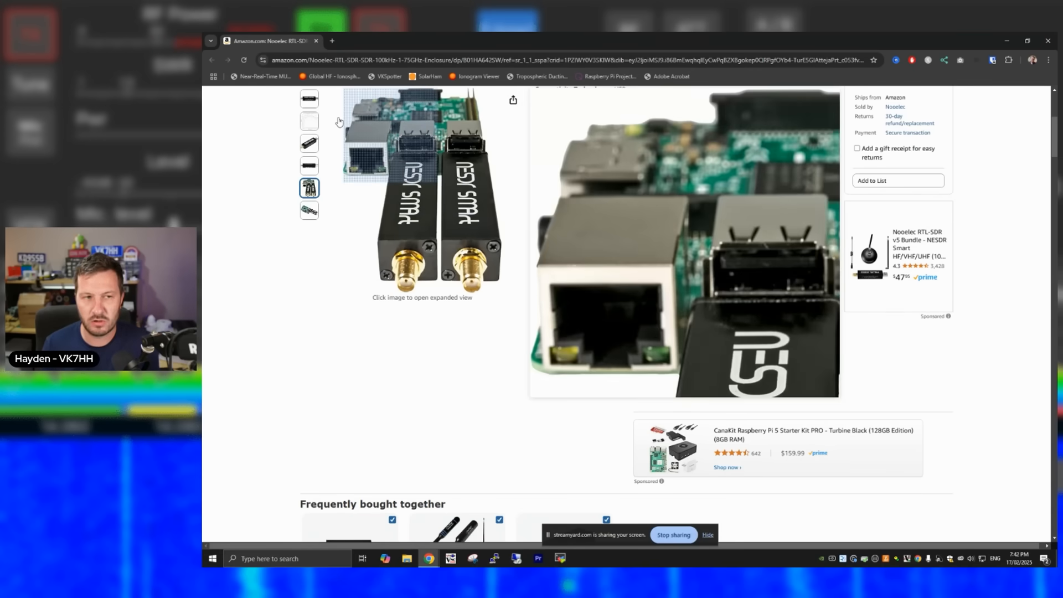
Show the main NESDR SMArt dongle photo and scroll through About this item, Frequently bought together and Compare with similar items
{"action": "left_click", "coordinate": [309, 99]}
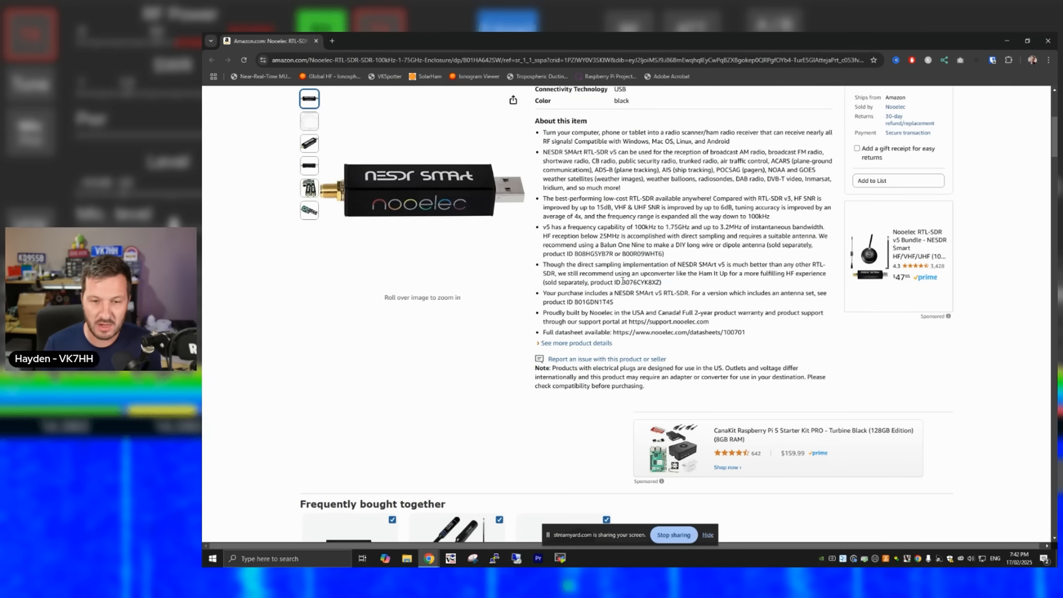
{"action": "double_click", "coordinate": [640, 283]}
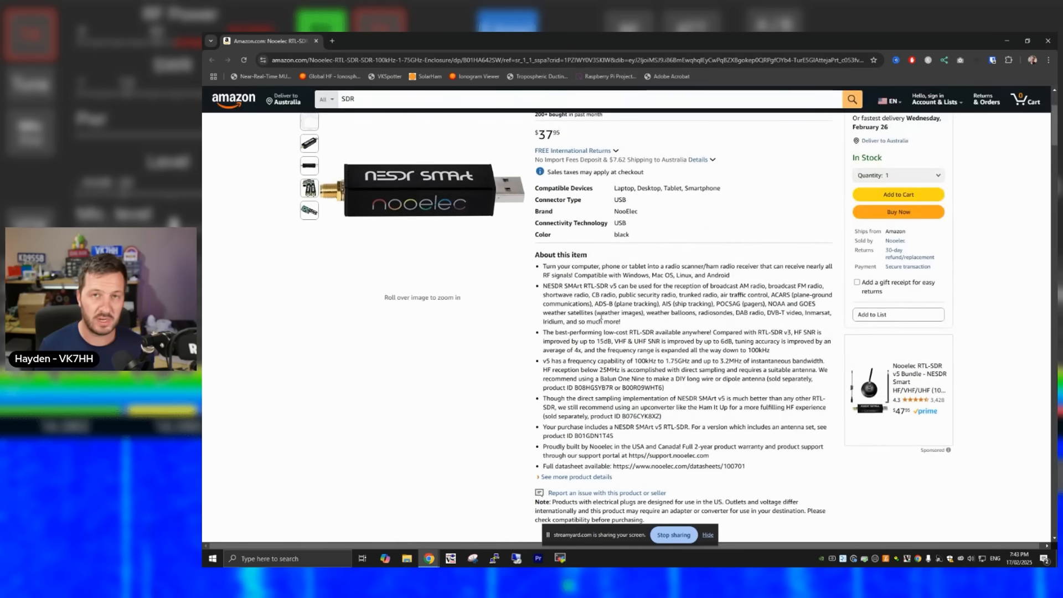
{"action": "scroll", "scroll_direction": "down", "scroll_amount": 3}
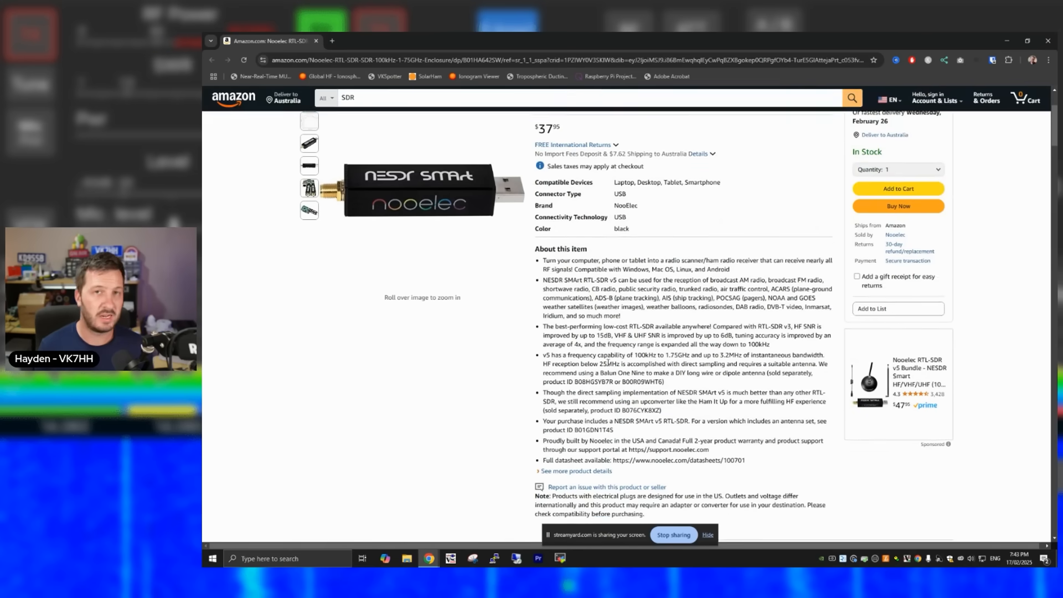
{"action": "scroll", "scroll_direction": "down", "scroll_amount": 3}
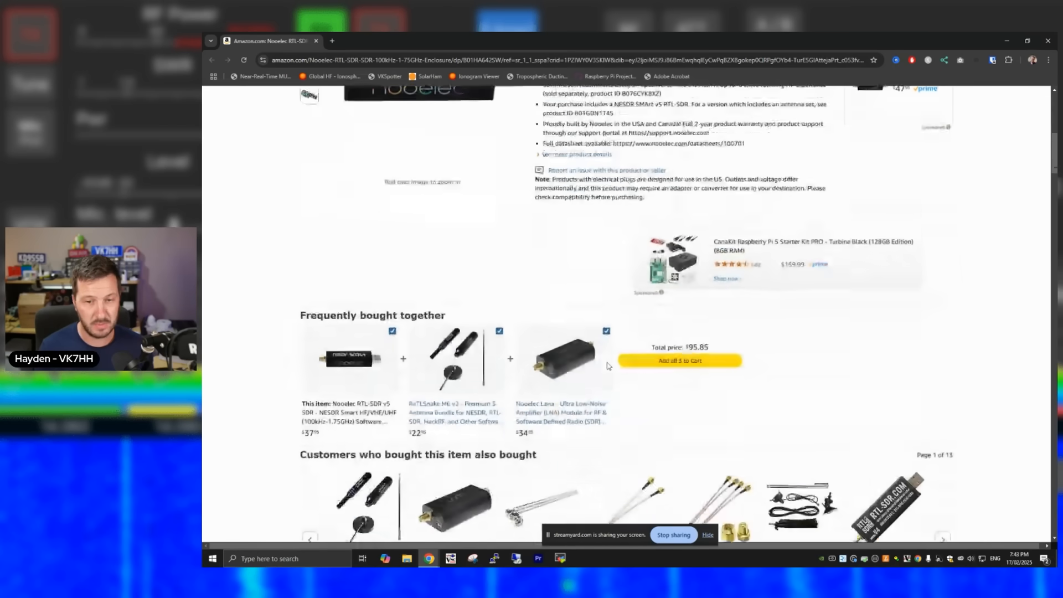
{"action": "scroll", "scroll_direction": "down", "scroll_amount": 3}
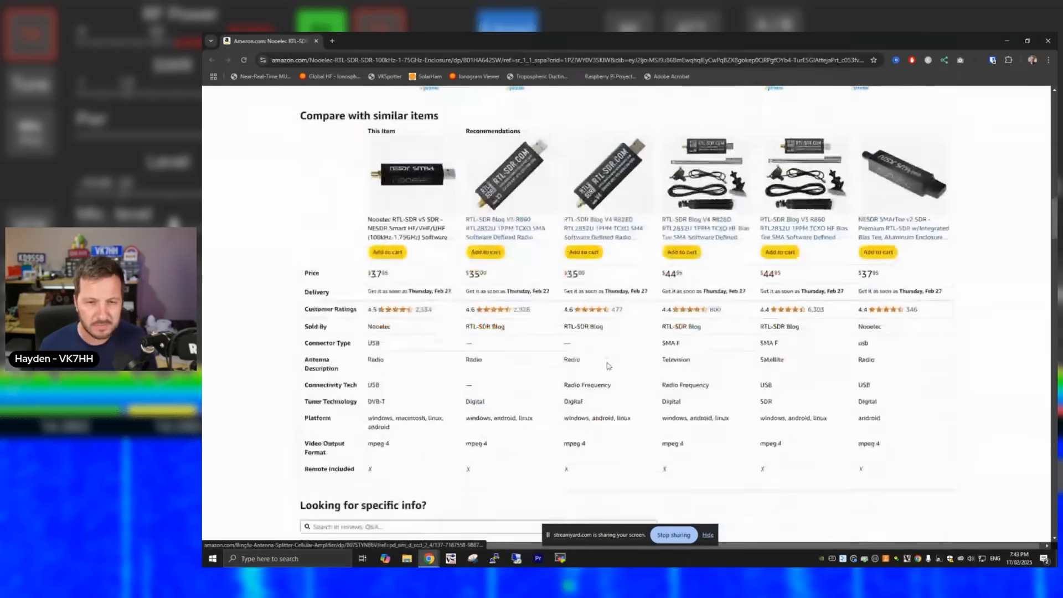
{"action": "scroll", "scroll_direction": "down", "scroll_amount": 3}
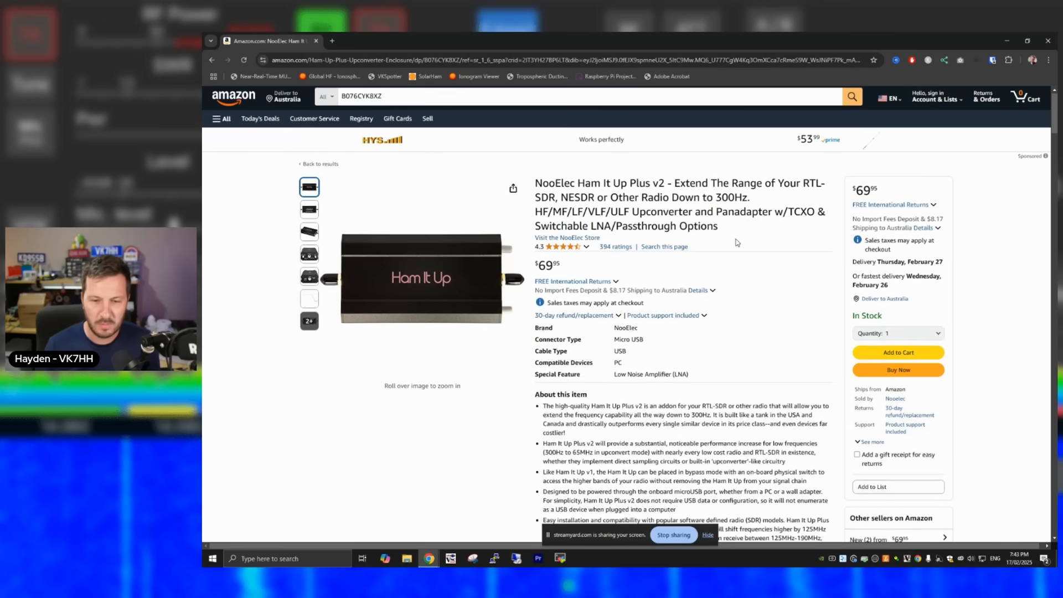
Scroll down the NooElec Ham It Up Plus v2 upconverter listing priced $69.95
{"action": "scroll", "scroll_direction": "down", "scroll_amount": 3}
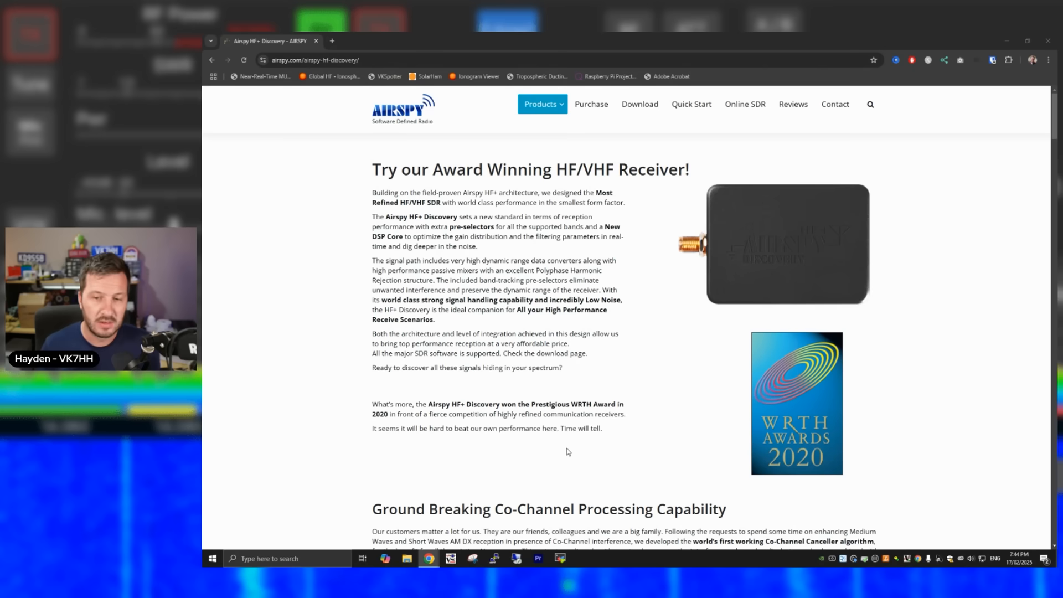
{"action": "mouse_move", "coordinate": [531, 335]}
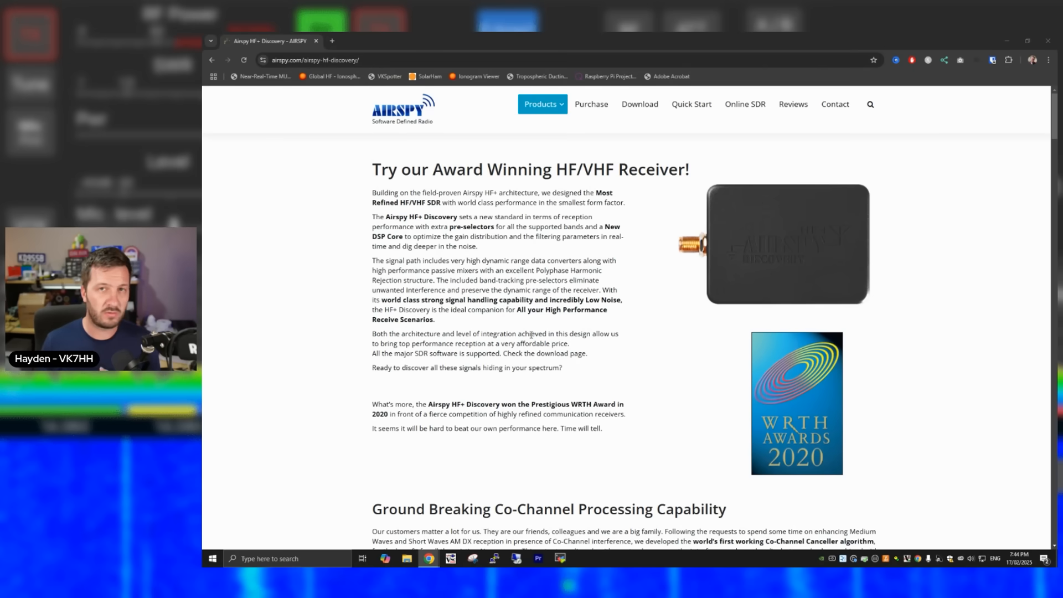
Scroll the HF+ Discovery page through its co-channel processing and noise reduction demos to the front-end technology section
{"action": "scroll", "scroll_direction": "down", "scroll_amount": 3}
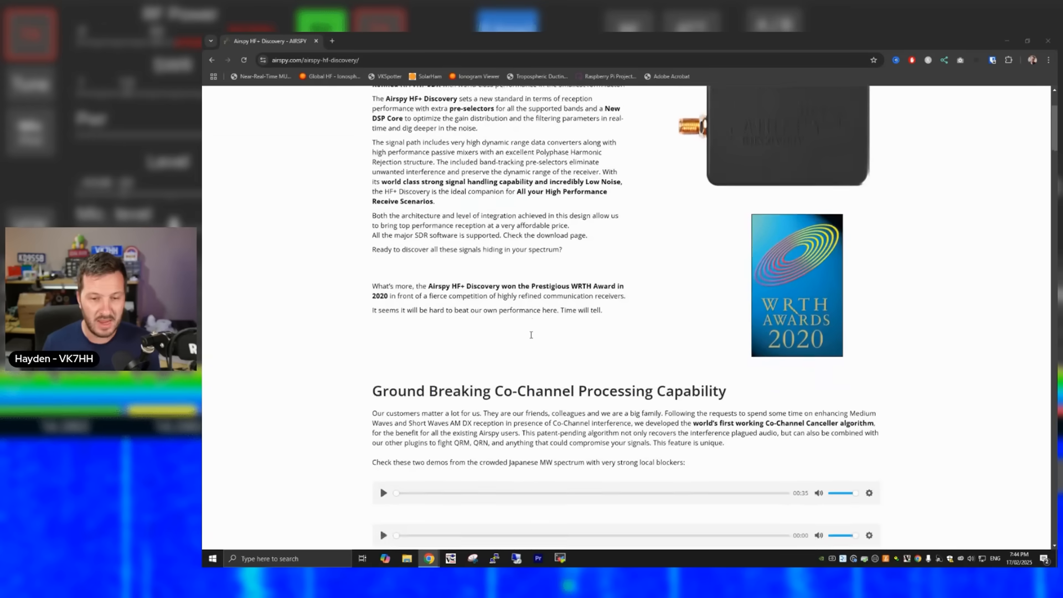
{"action": "scroll", "scroll_direction": "down", "scroll_amount": 3}
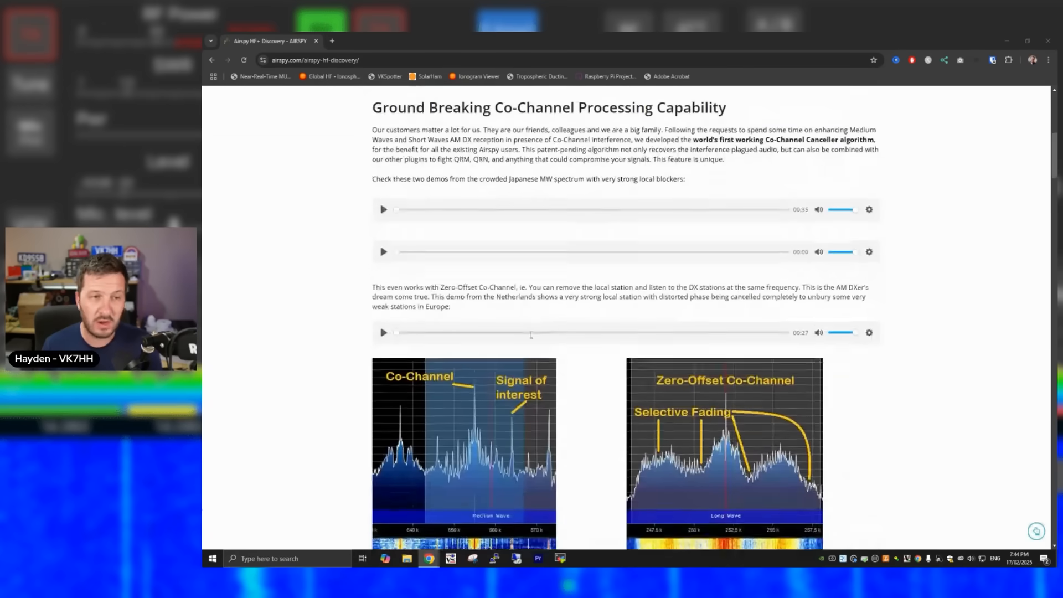
{"action": "scroll", "scroll_direction": "down", "scroll_amount": 3}
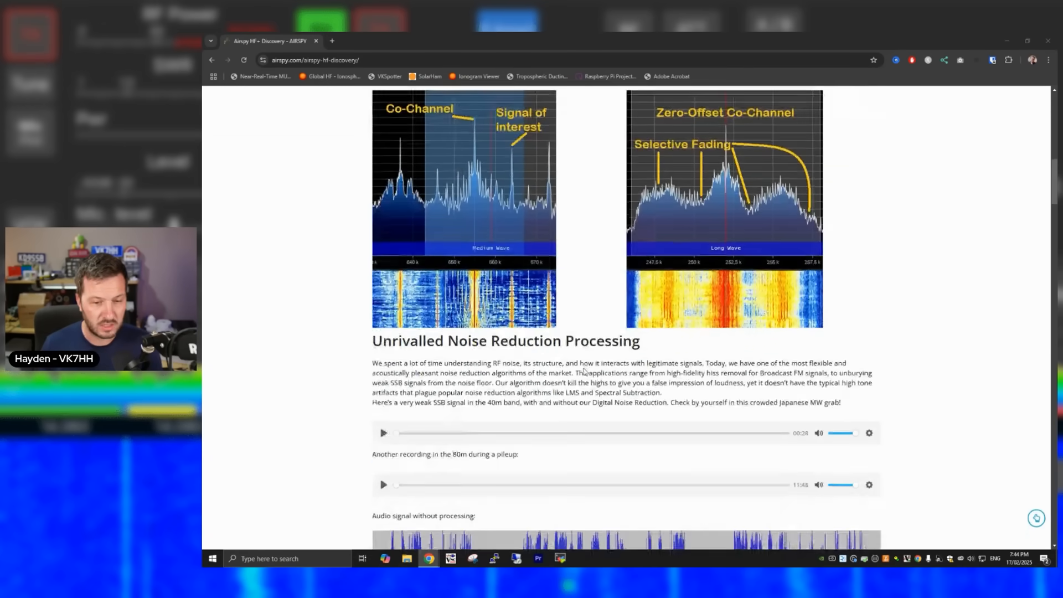
{"action": "scroll", "scroll_direction": "down", "scroll_amount": 3}
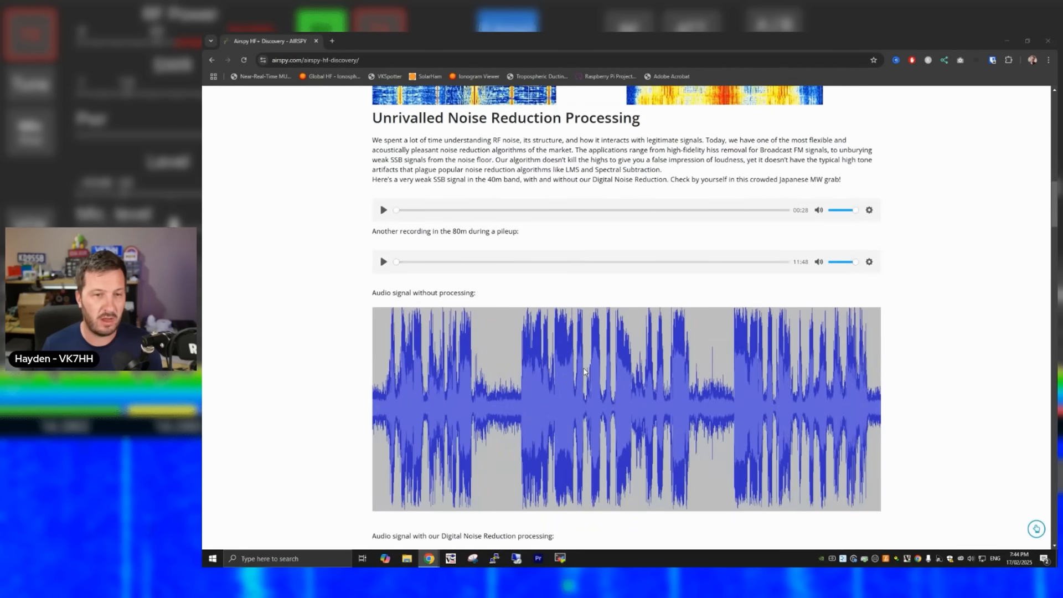
{"action": "scroll", "scroll_direction": "down", "scroll_amount": 3}
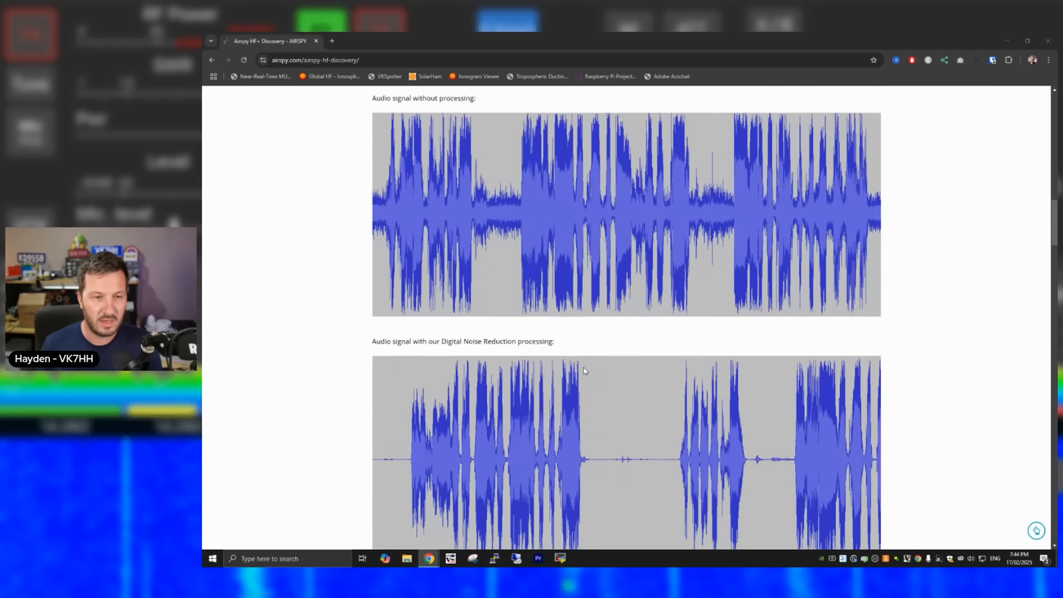
{"action": "scroll", "scroll_direction": "down", "scroll_amount": 3}
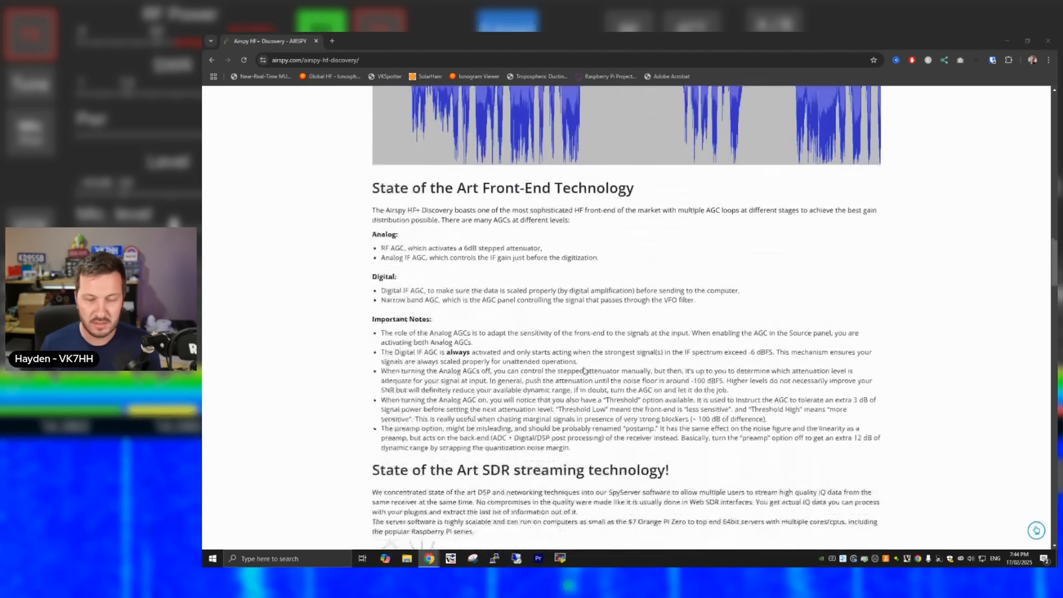
Scroll down the HF+ Discovery page past the architecture and front-end sections
{"action": "scroll", "scroll_direction": "down", "scroll_amount": 3}
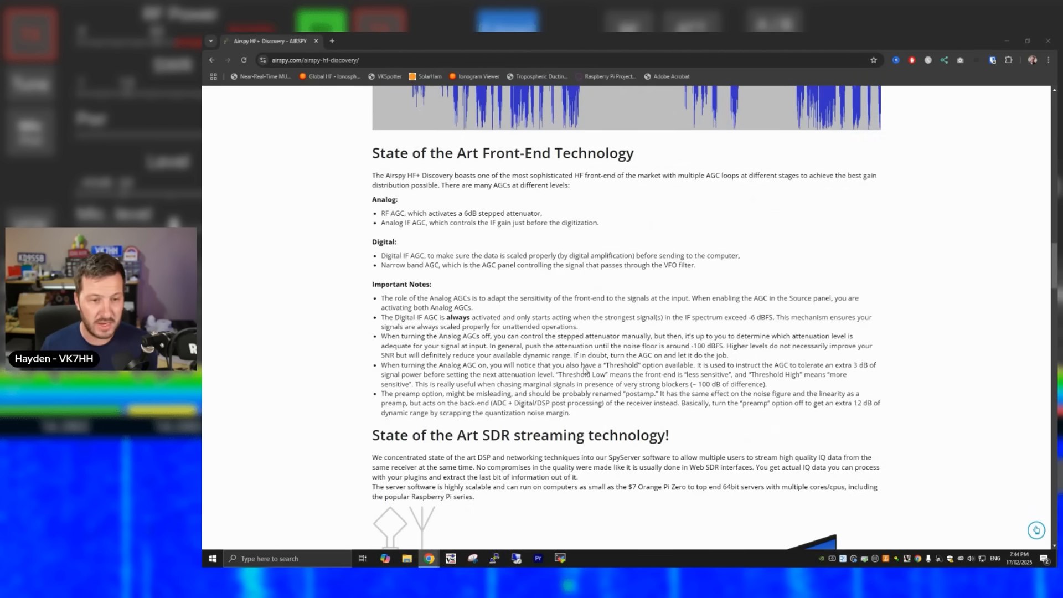
{"action": "scroll", "scroll_direction": "down", "scroll_amount": 3}
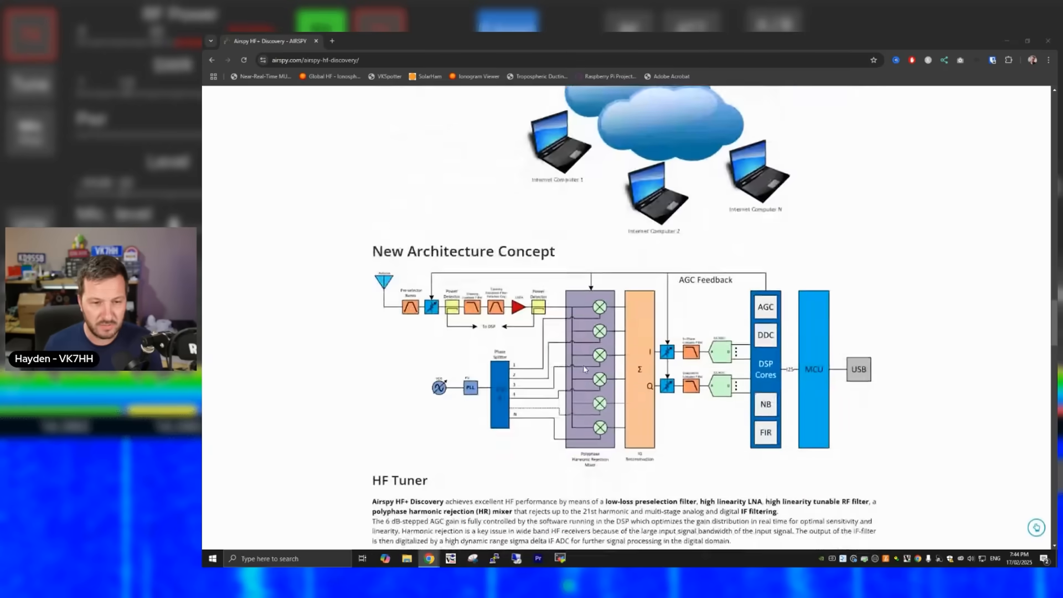
{"action": "scroll", "scroll_direction": "down", "scroll_amount": 3}
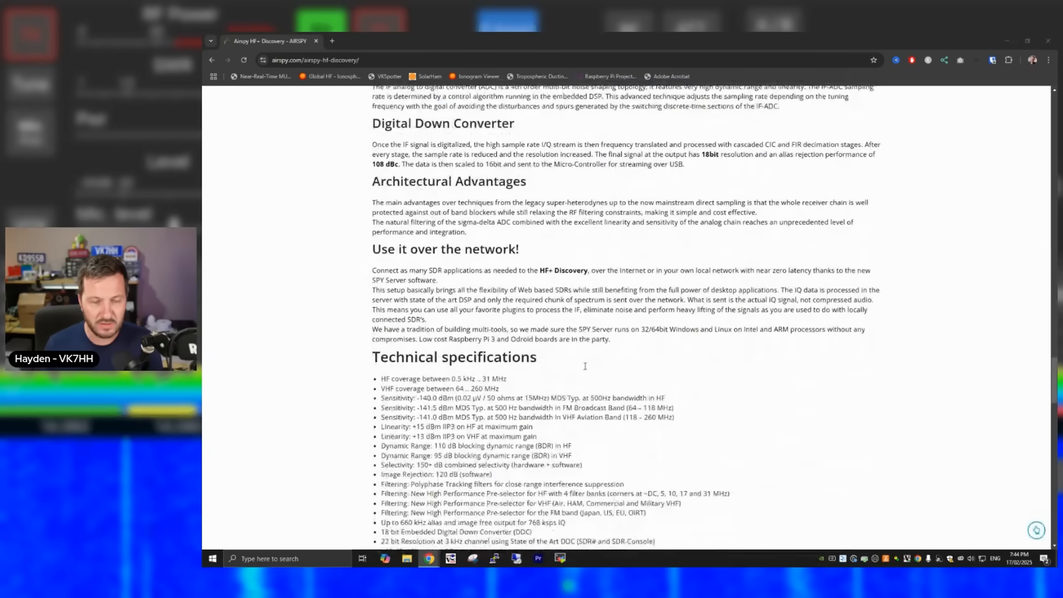
{"action": "scroll", "scroll_direction": "down", "scroll_amount": 3}
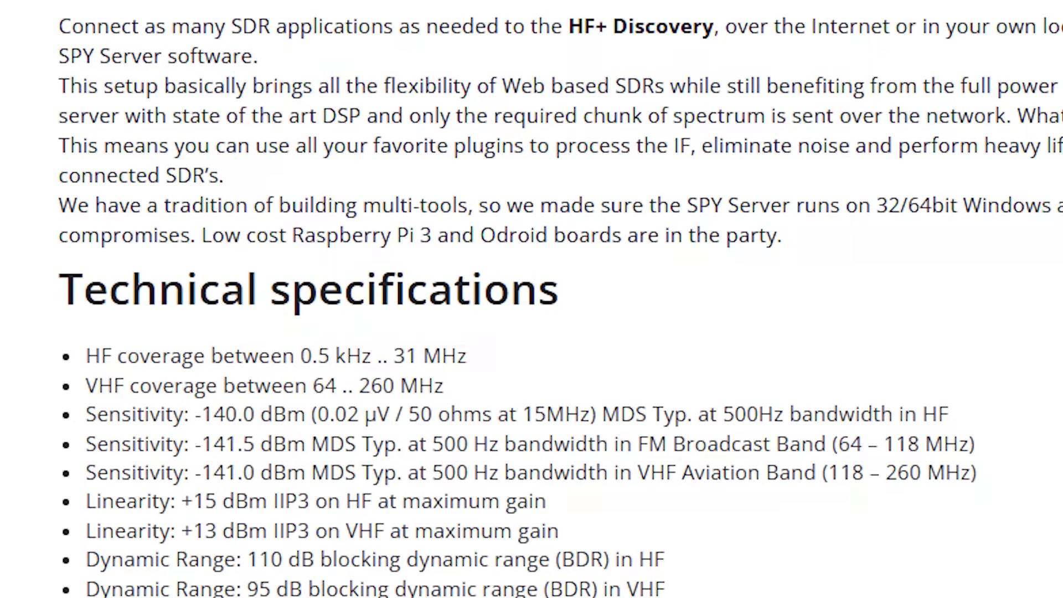
{"action": "scroll", "scroll_direction": "down", "scroll_amount": 3}
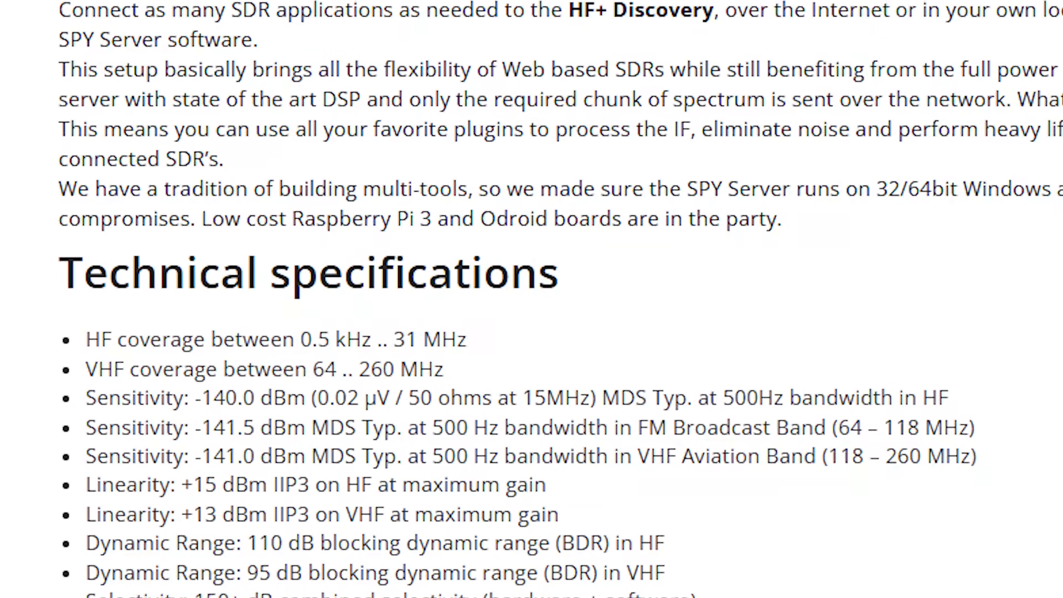
{"action": "scroll", "scroll_direction": "down", "scroll_amount": 3}
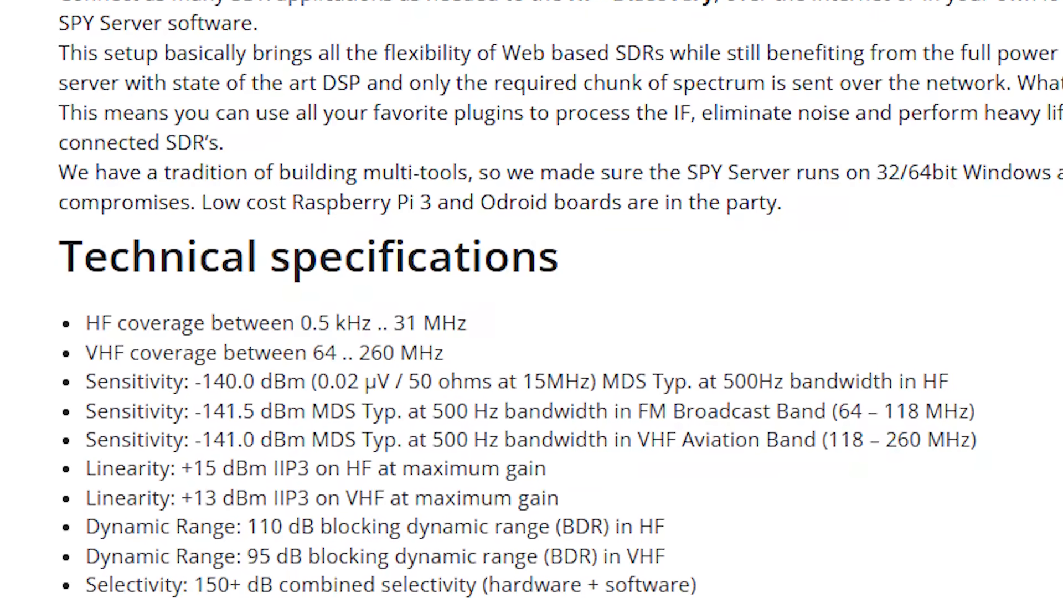
{"action": "scroll", "scroll_direction": "down", "scroll_amount": 3}
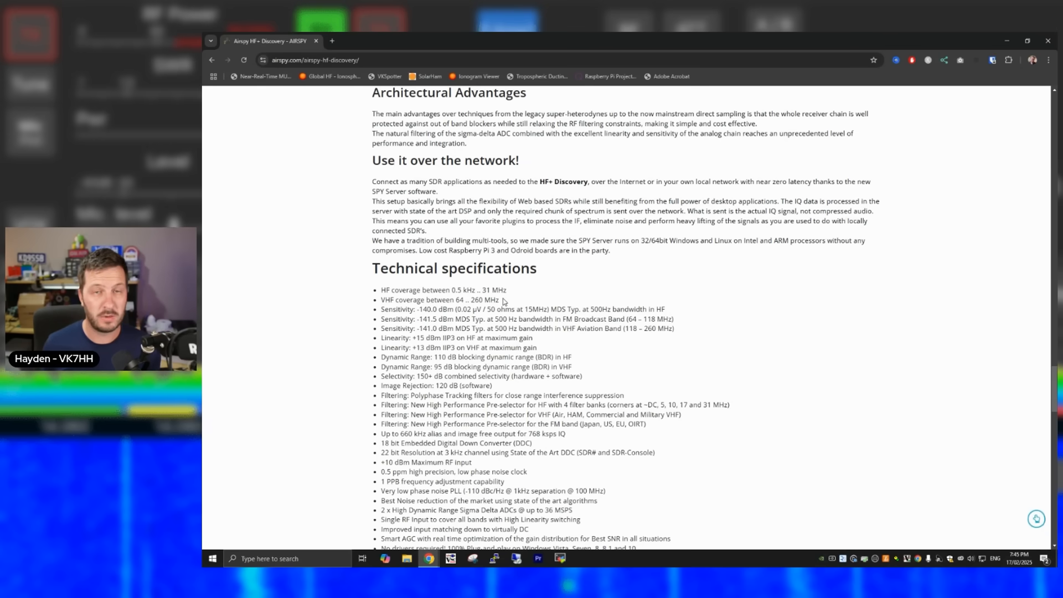
Continue scrolling to the HF+ Discovery technical specifications list for reading
{"action": "scroll", "scroll_direction": "down", "scroll_amount": 3}
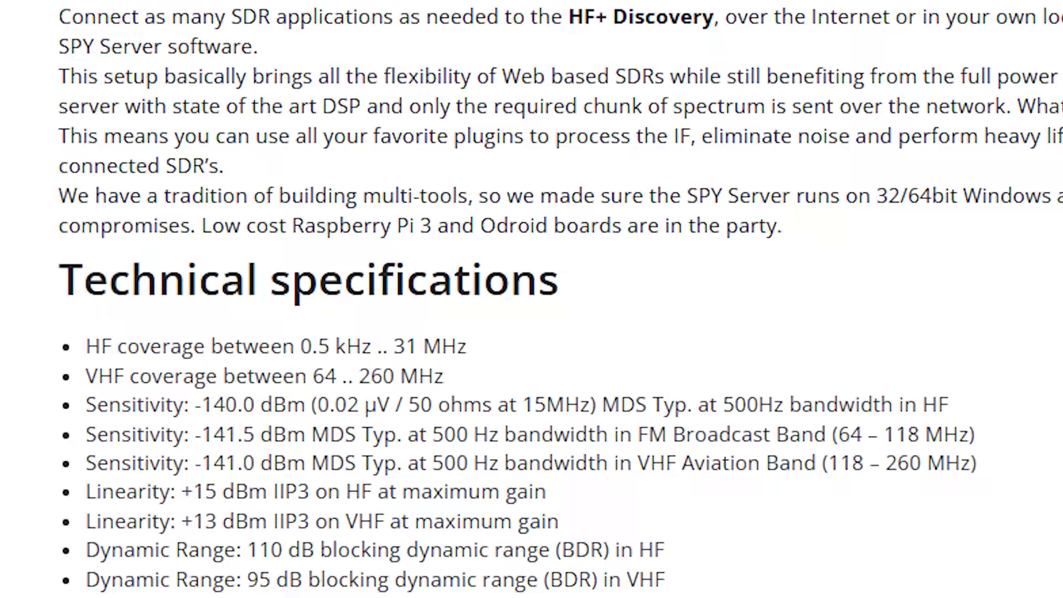
{"action": "scroll", "scroll_direction": "down", "scroll_amount": 3}
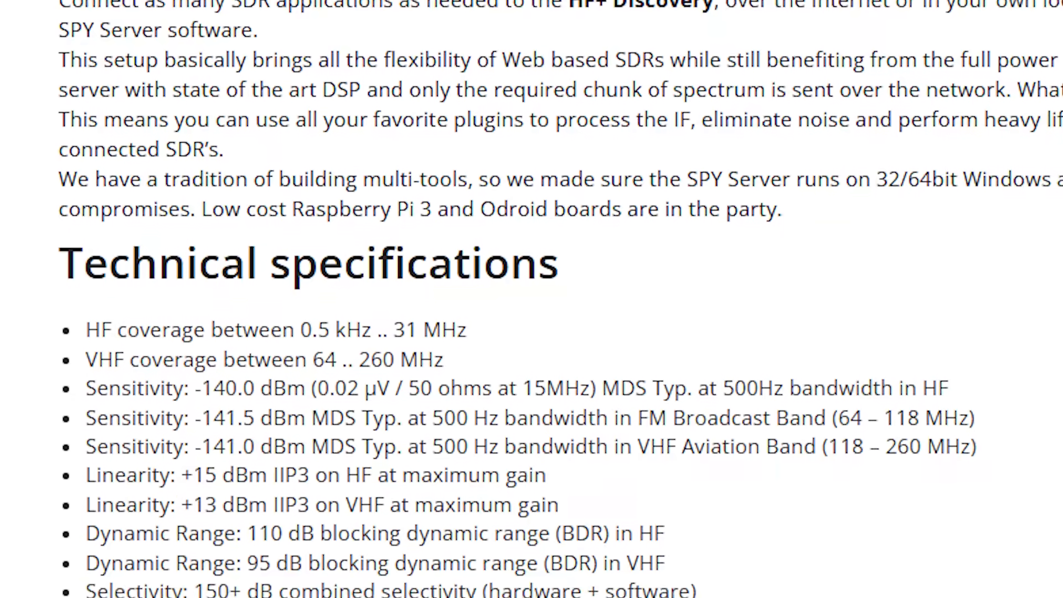
{"action": "scroll", "scroll_direction": "down", "scroll_amount": 3}
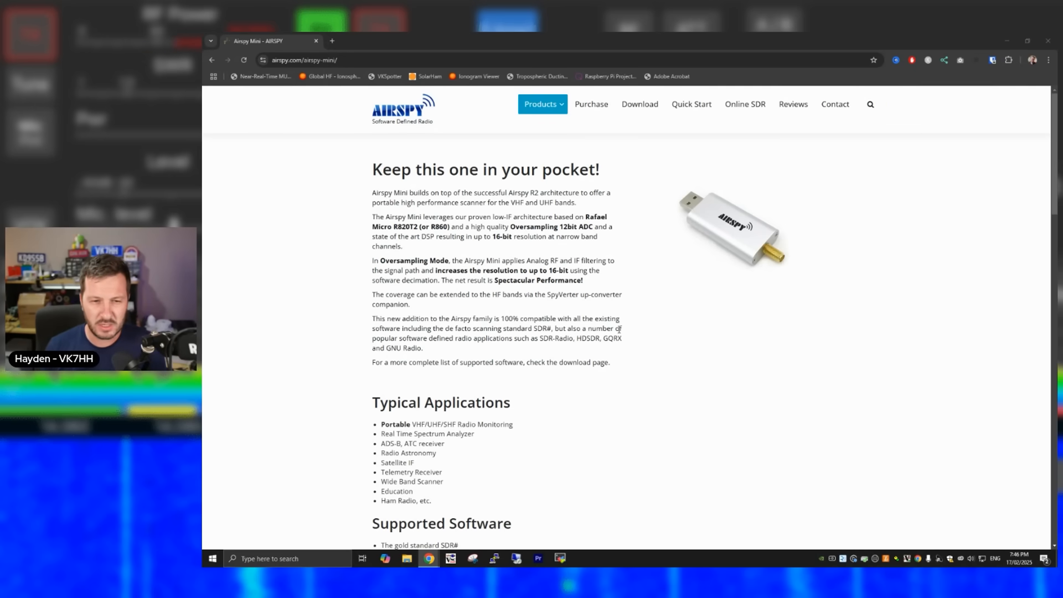
Scroll the Airspy Mini page to its Typical Applications and Supported Software sections
{"action": "scroll", "scroll_direction": "down", "scroll_amount": 3}
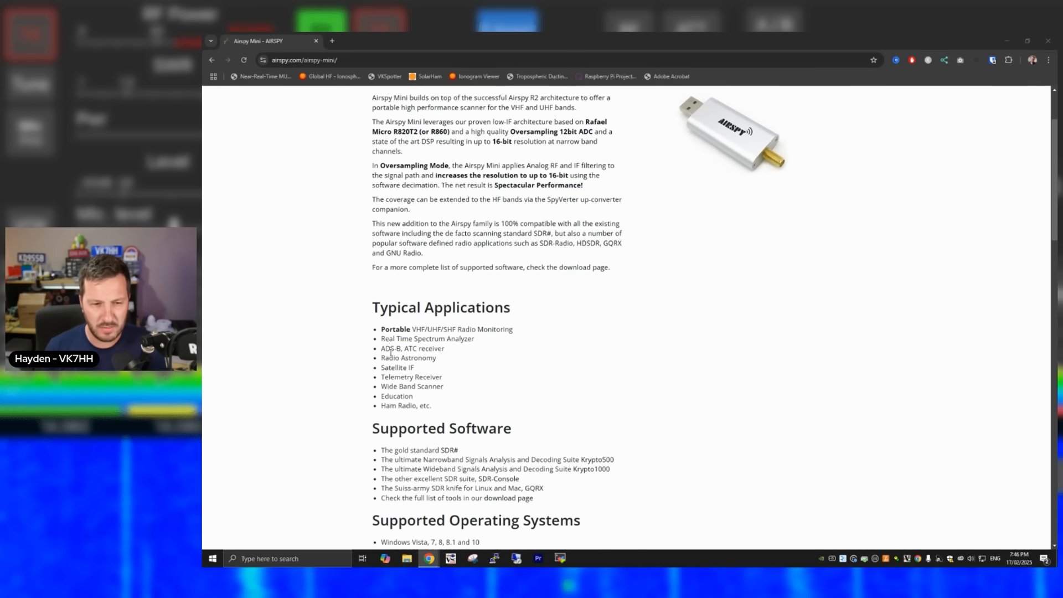
{"action": "scroll", "scroll_direction": "down", "scroll_amount": 3}
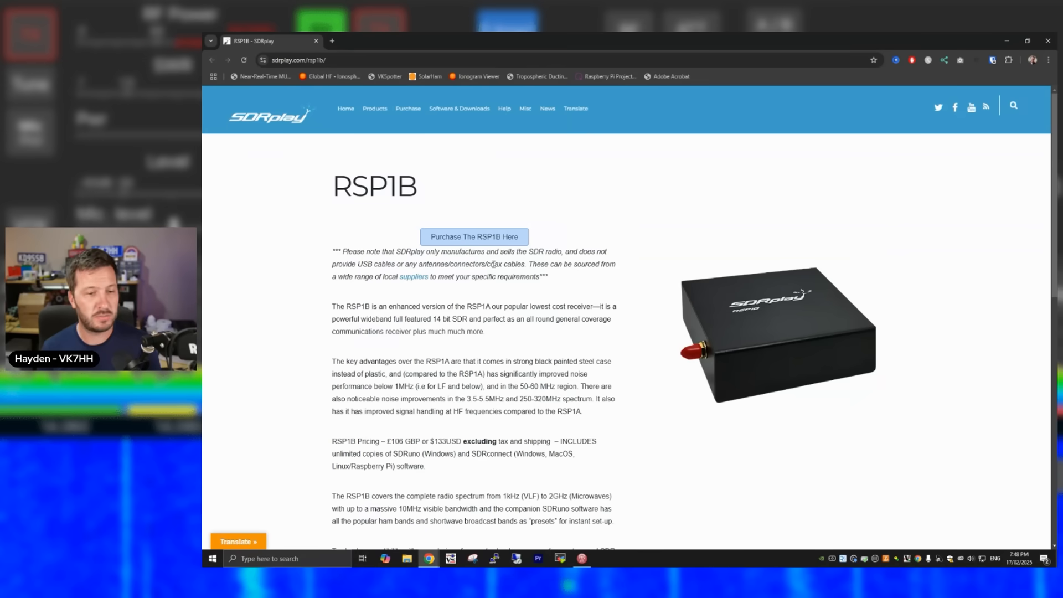
Scroll through the RSP1B description, £106 / $133 pricing and included software
{"action": "scroll", "scroll_direction": "down", "scroll_amount": 3}
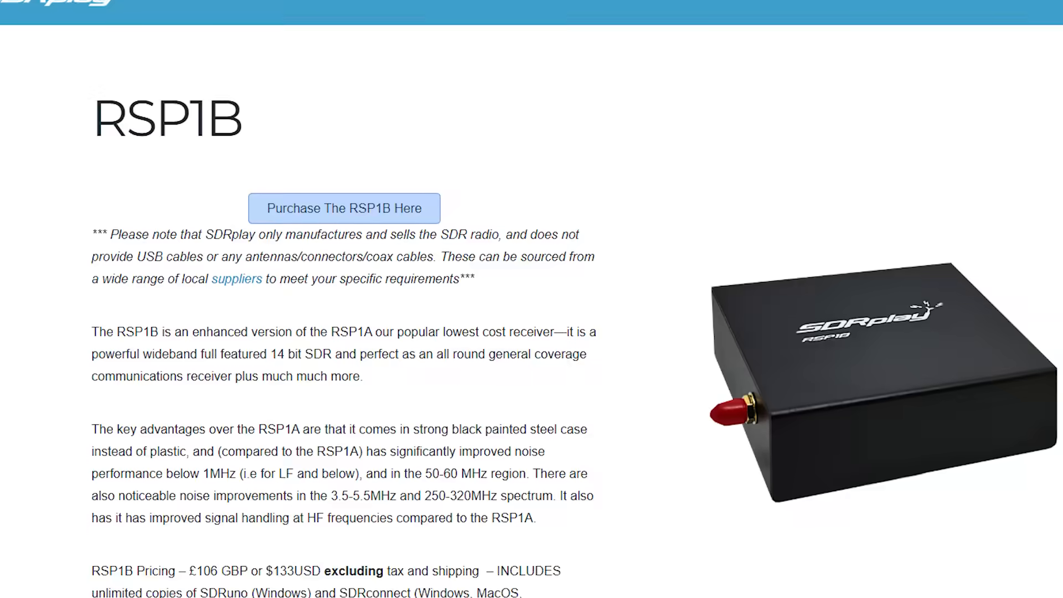
{"action": "scroll", "scroll_direction": "down", "scroll_amount": 3}
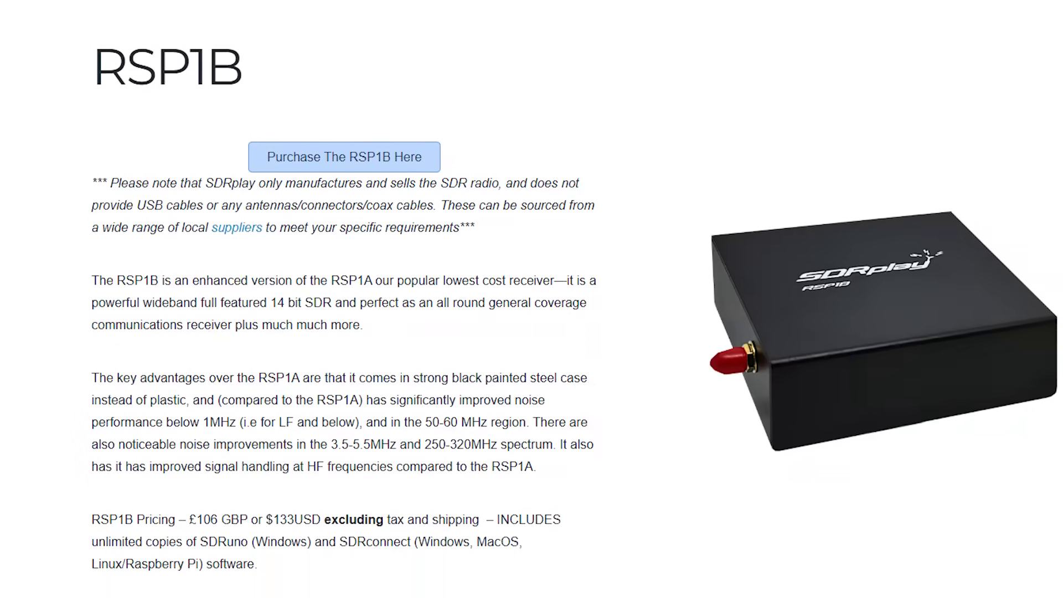
{"action": "scroll", "scroll_direction": "down", "scroll_amount": 3}
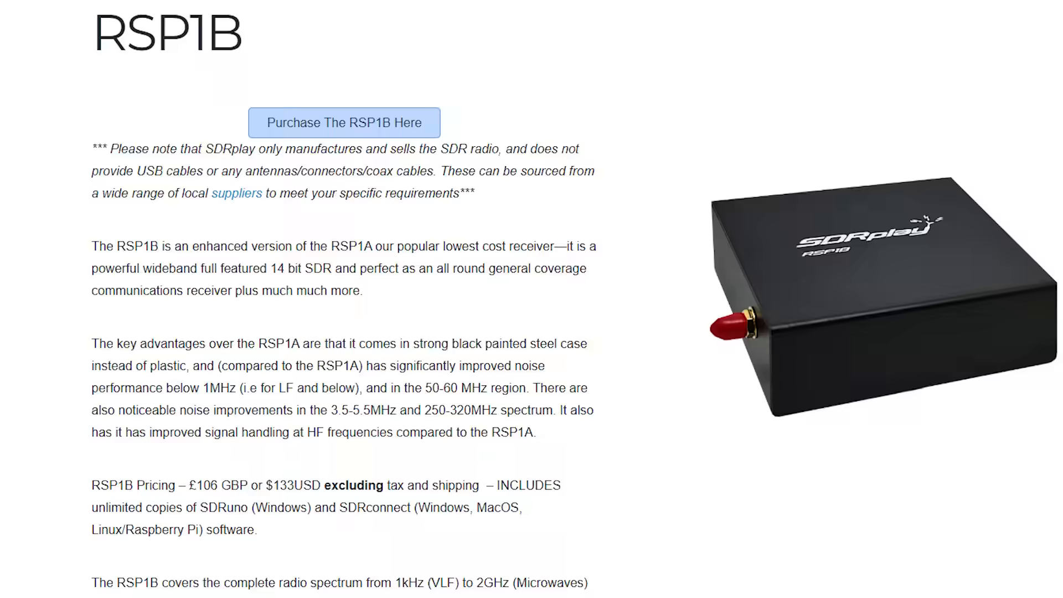
{"action": "scroll", "scroll_direction": "down", "scroll_amount": 3}
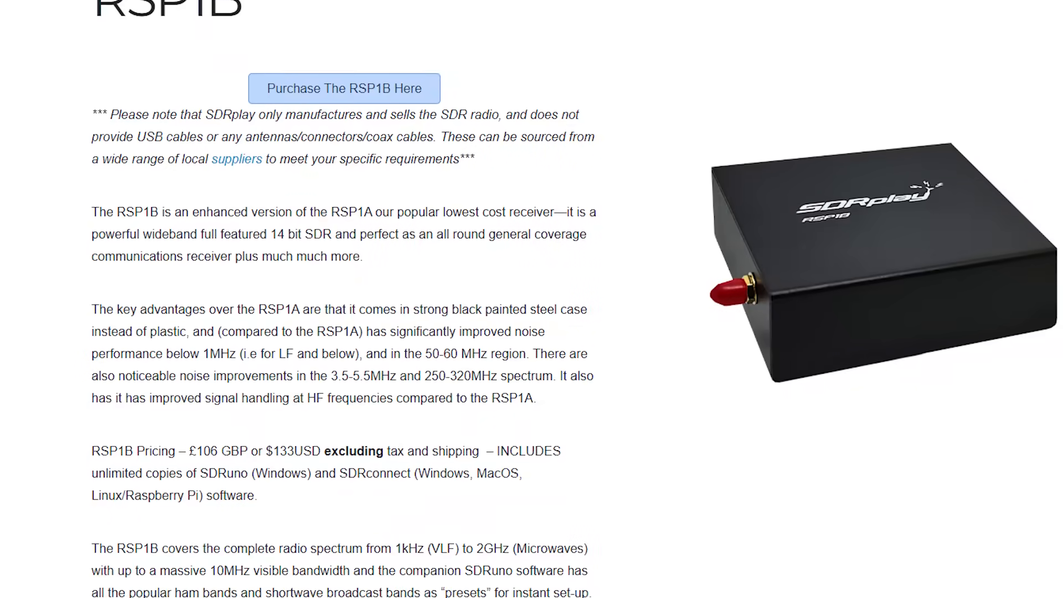
{"action": "scroll", "scroll_direction": "down", "scroll_amount": 3}
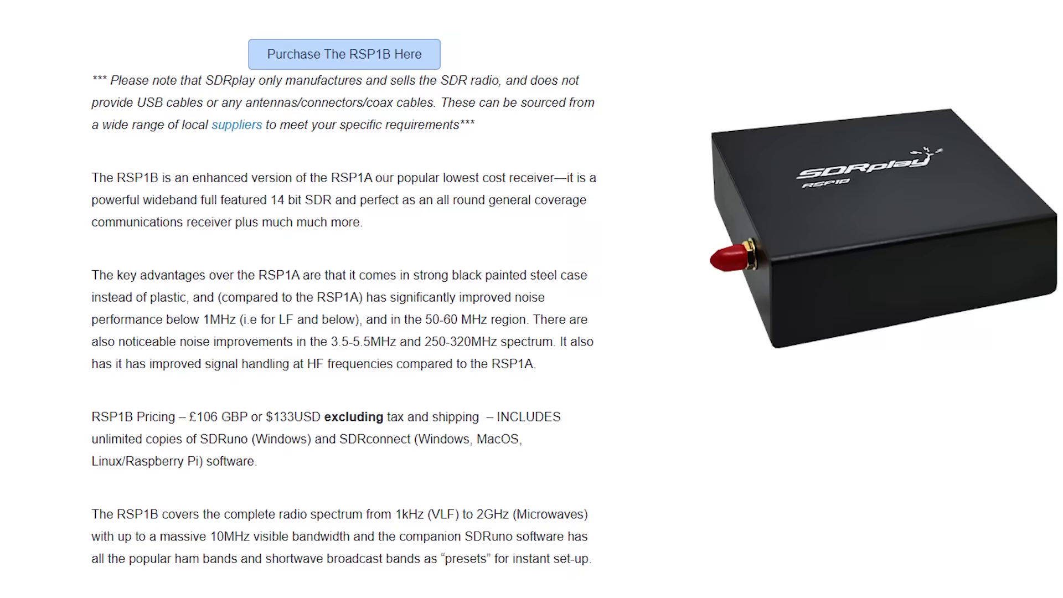
{"action": "scroll", "scroll_direction": "down", "scroll_amount": 3}
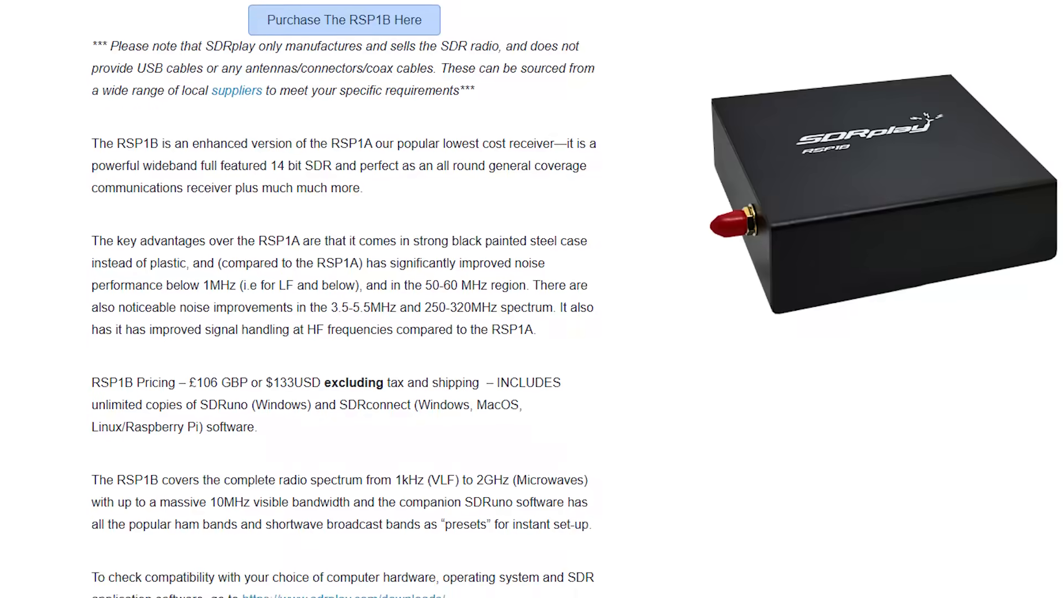
{"action": "scroll", "scroll_direction": "down", "scroll_amount": 3}
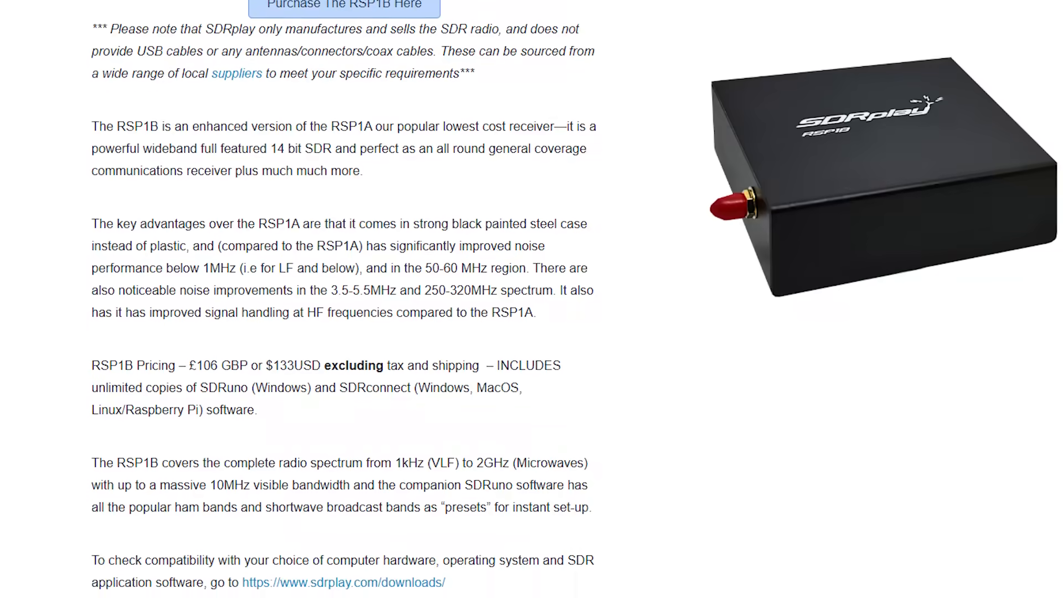
{"action": "scroll", "scroll_direction": "down", "scroll_amount": 3}
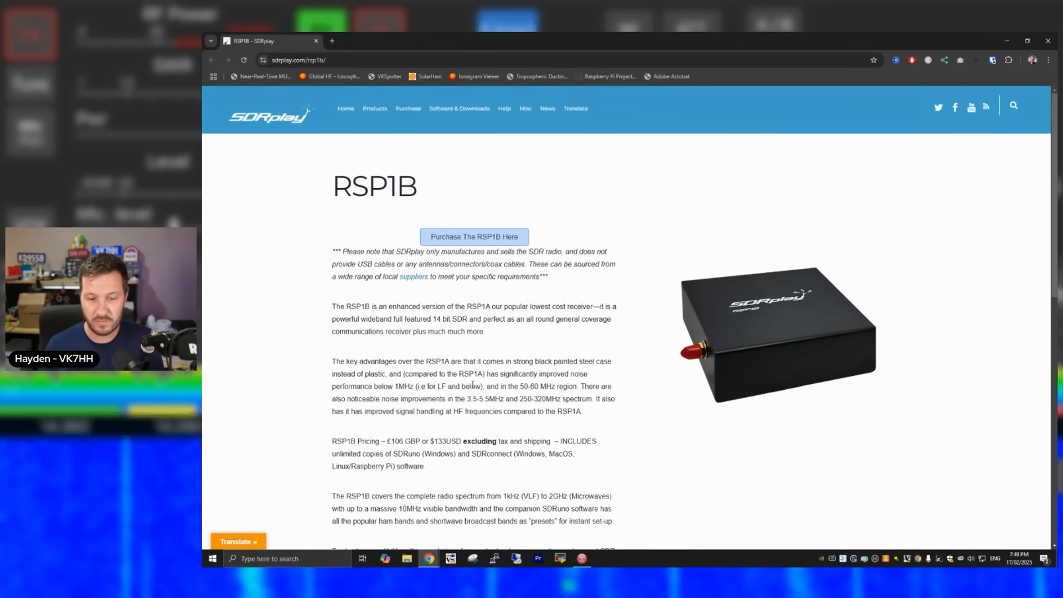
{"action": "scroll", "scroll_direction": "down", "scroll_amount": 3}
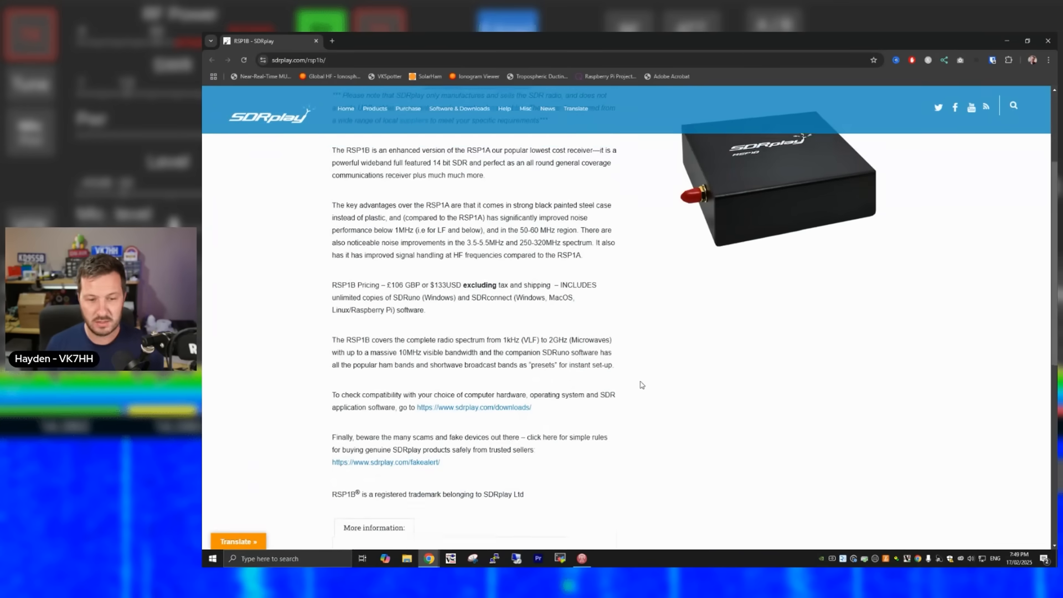
Scroll back up and navigate to the nRSP-ST networked radio receiver page
{"action": "scroll", "scroll_direction": "up", "scroll_amount": 3}
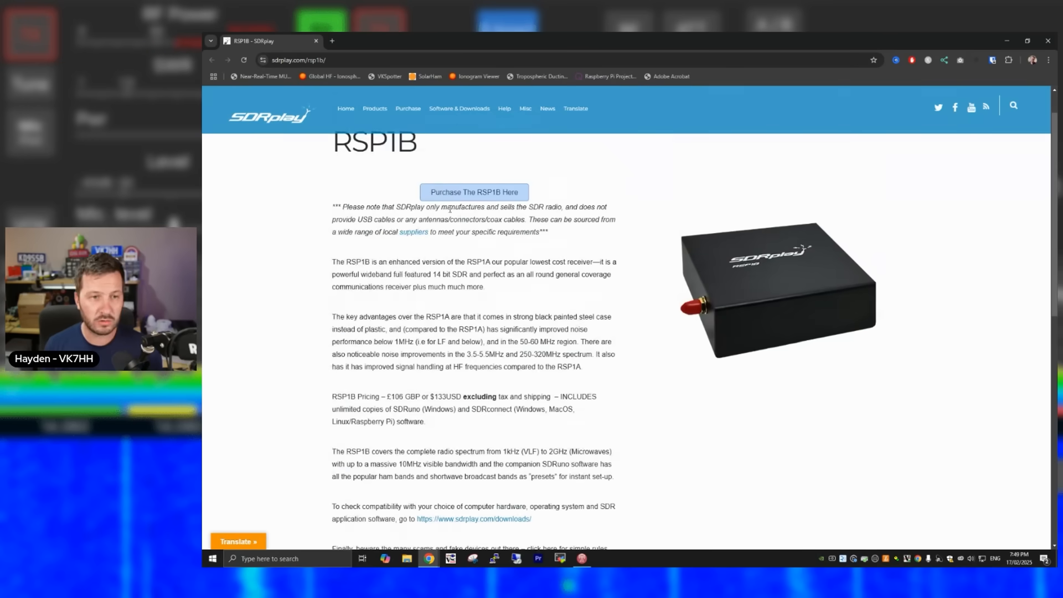
{"action": "left_click", "coordinate": [374, 108]}
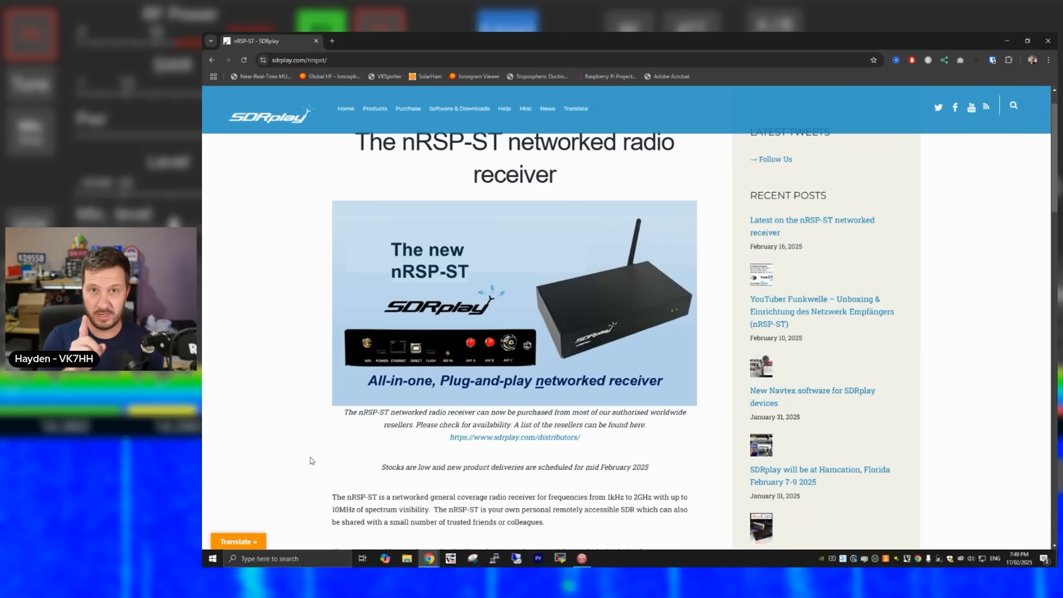
Scroll down the nRSP-ST page to view its introduction and purchase availability notes
{"action": "scroll", "scroll_direction": "down", "scroll_amount": 3}
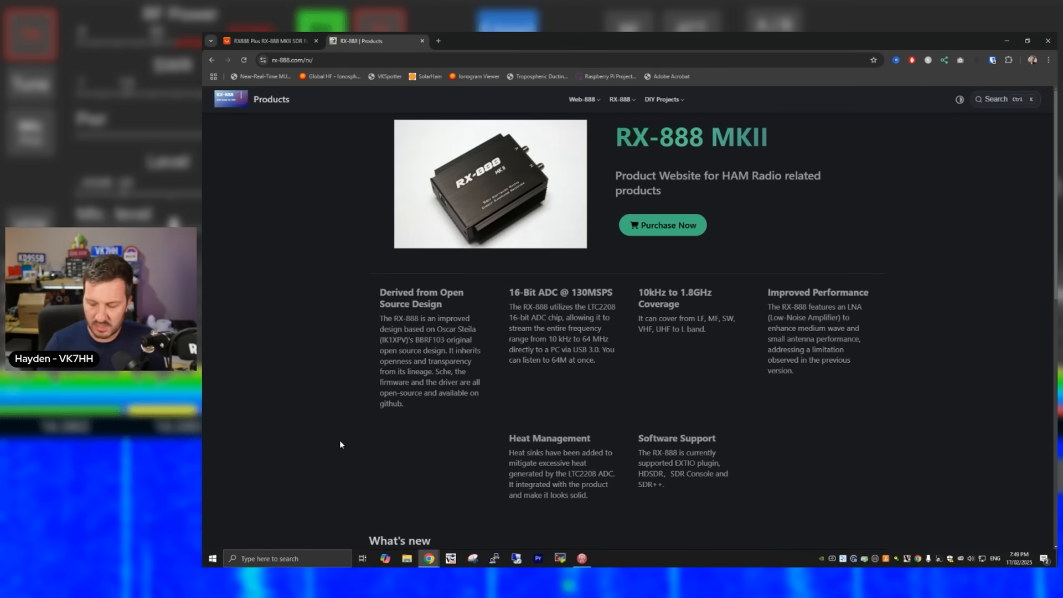
View the AliExpress RX888 Plus MKII listing at $163.42, then return to the RX-888 product site
{"action": "left_click", "coordinate": [268, 41]}
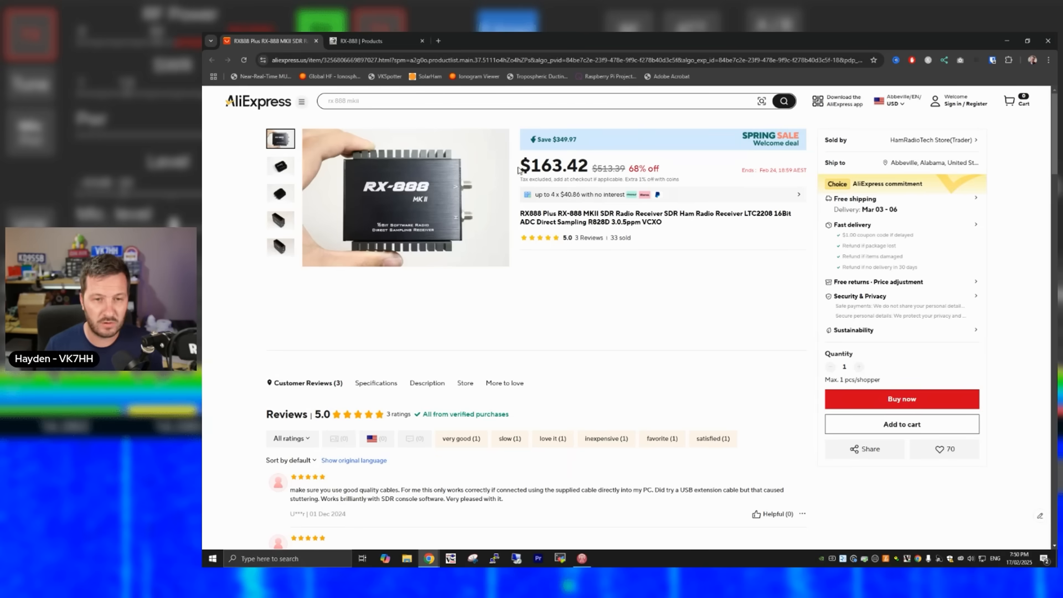
{"action": "mouse_move", "coordinate": [522, 230]}
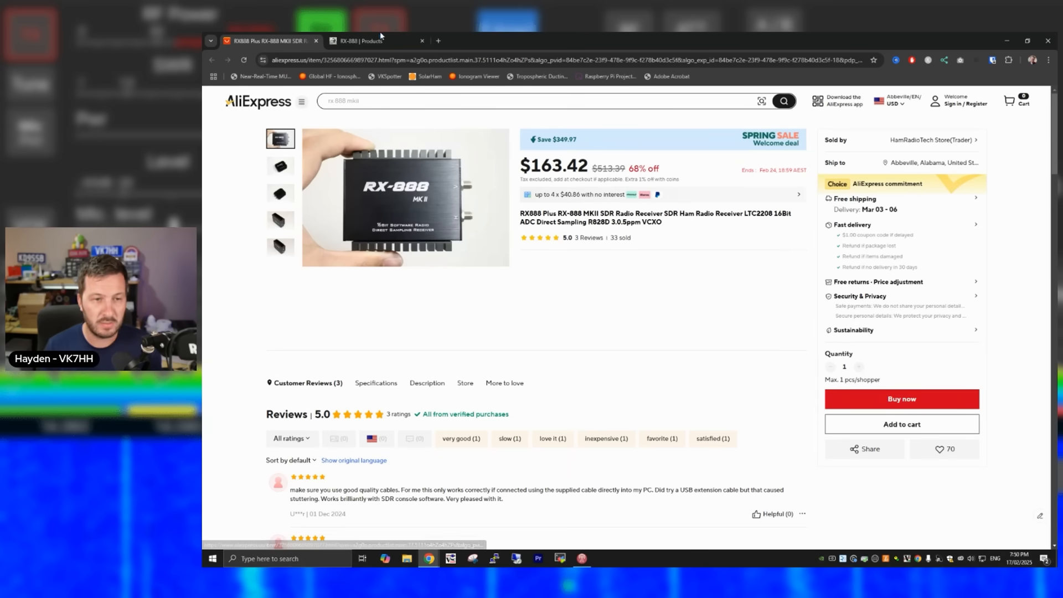
{"action": "left_click", "coordinate": [373, 41]}
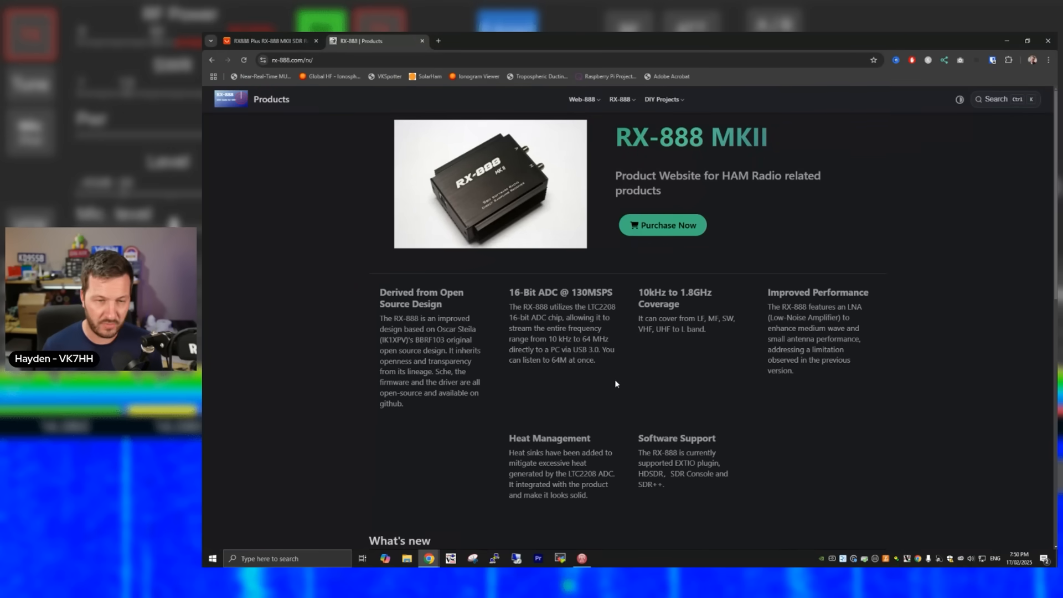
{"action": "mouse_move", "coordinate": [582, 331]}
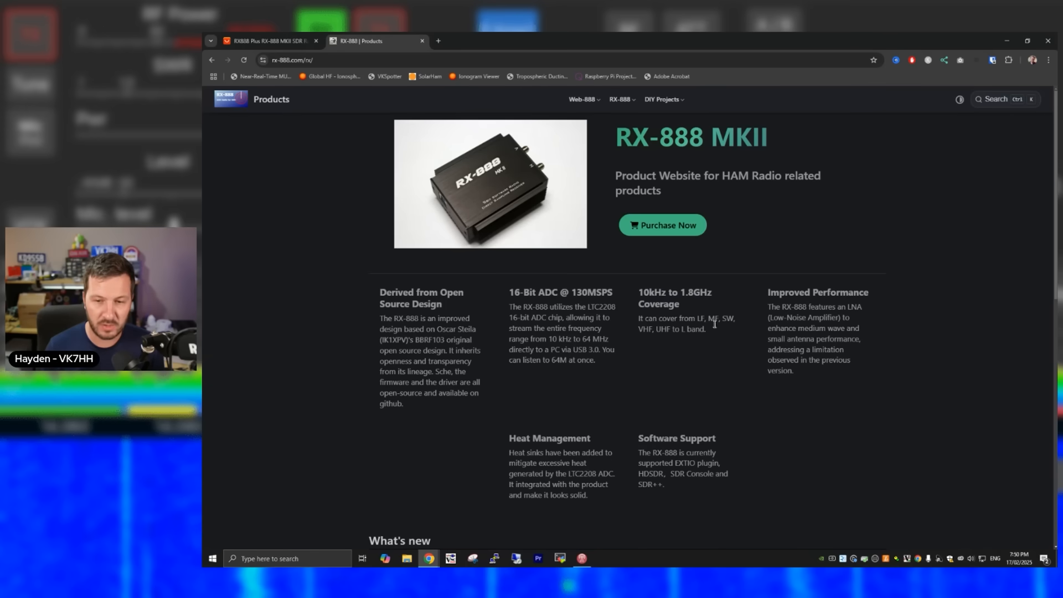
Scroll down the RX-888 MKII page through its features and What's new in MKII sections
{"action": "scroll", "scroll_direction": "down", "scroll_amount": 3}
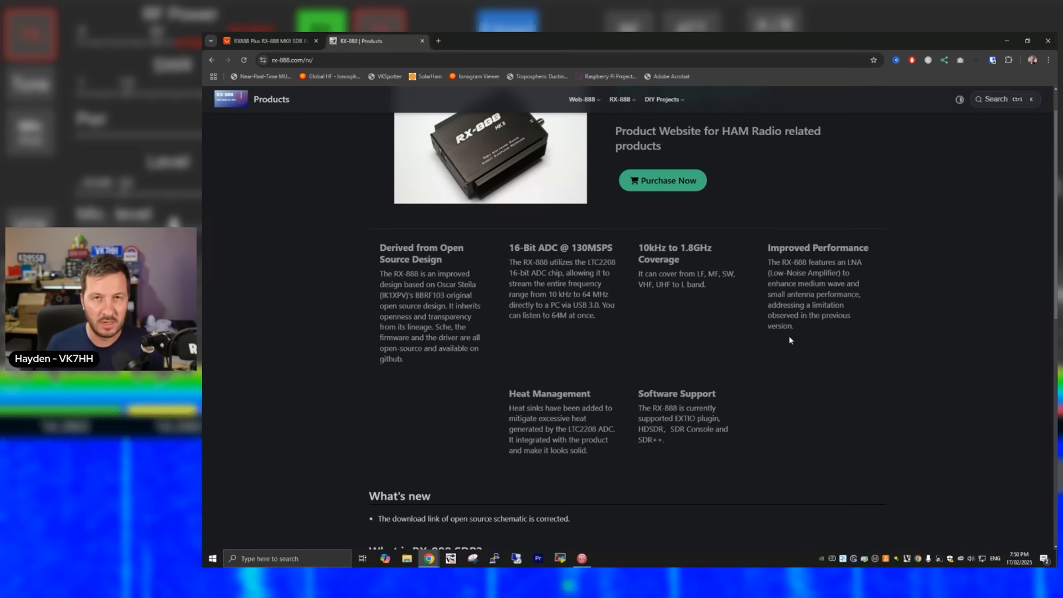
{"action": "scroll", "scroll_direction": "down", "scroll_amount": 3}
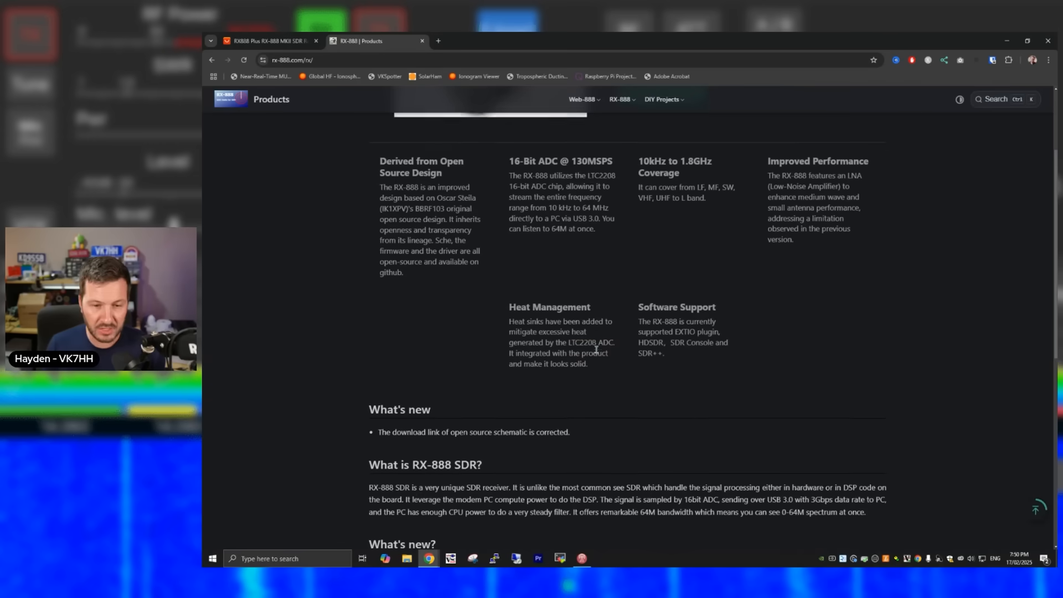
{"action": "scroll", "scroll_direction": "down", "scroll_amount": 3}
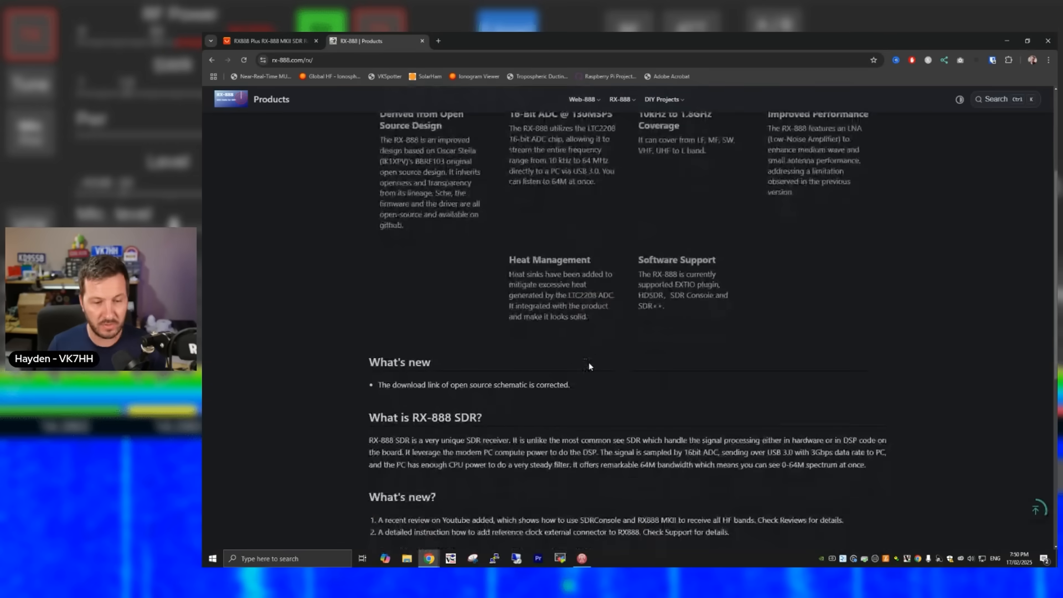
{"action": "scroll", "scroll_direction": "down", "scroll_amount": 3}
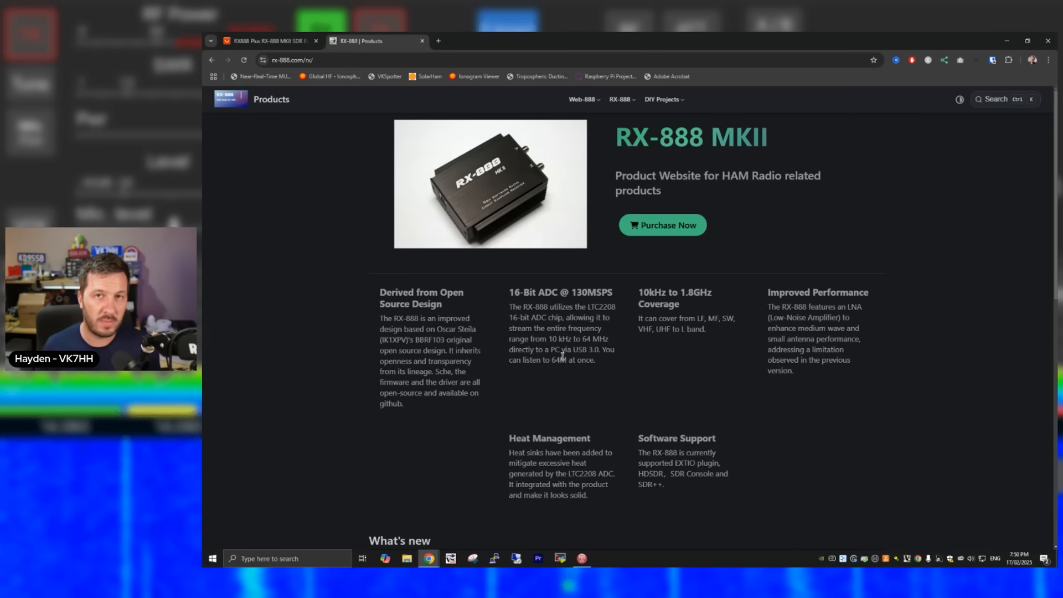
{"action": "scroll", "scroll_direction": "down", "scroll_amount": 3}
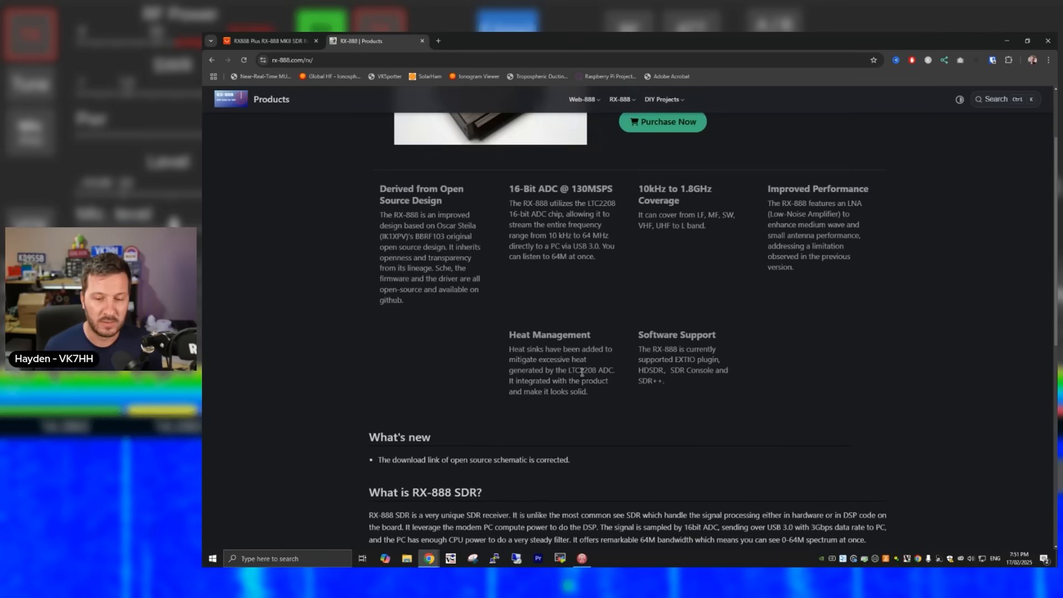
{"action": "scroll", "scroll_direction": "down", "scroll_amount": 3}
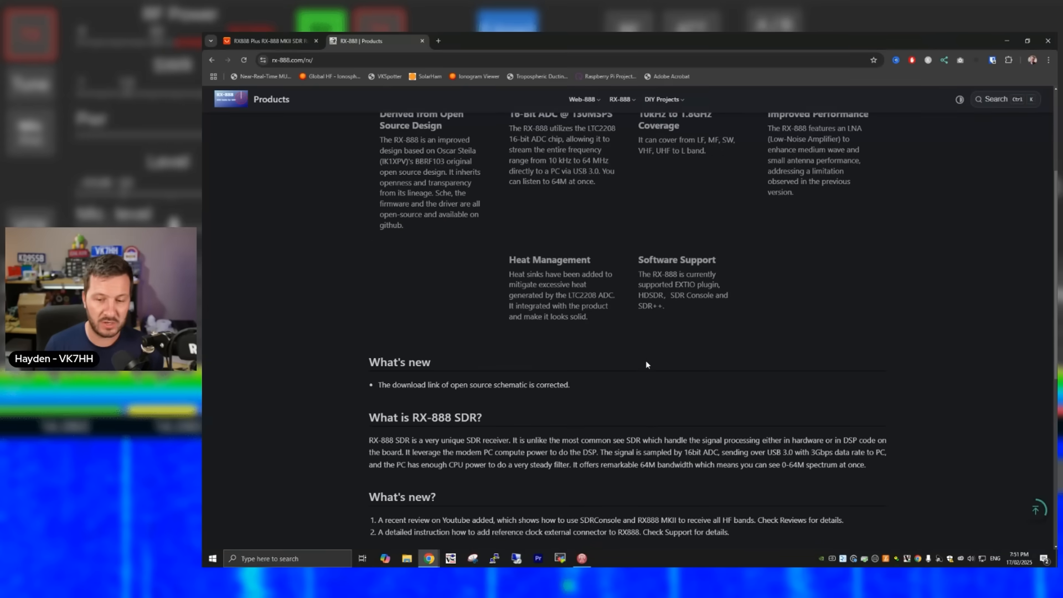
{"action": "scroll", "scroll_direction": "down", "scroll_amount": 3}
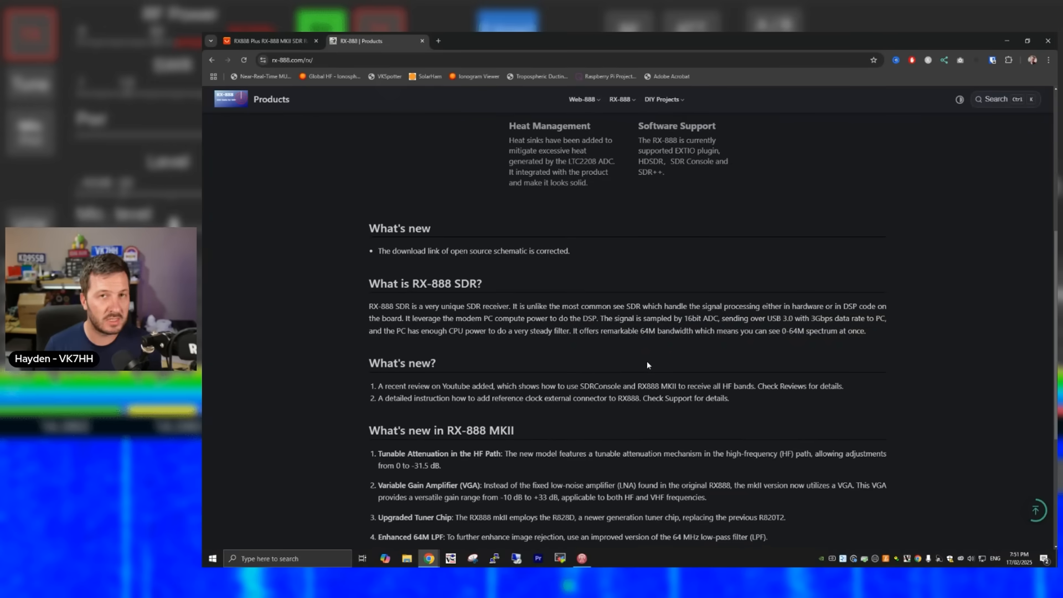
{"action": "scroll", "scroll_direction": "down", "scroll_amount": 3}
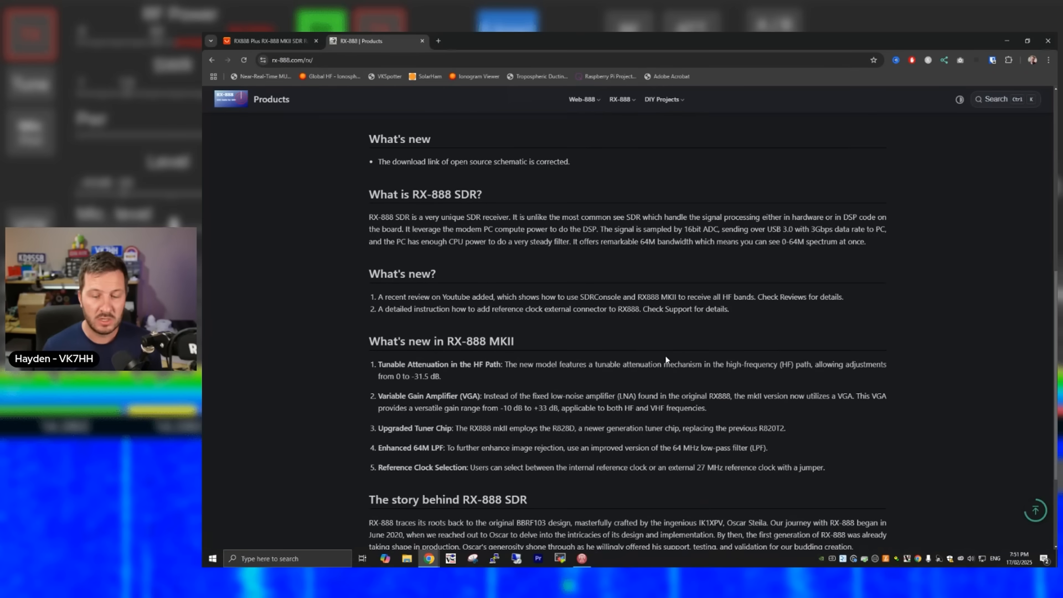
{"action": "scroll", "scroll_direction": "down", "scroll_amount": 3}
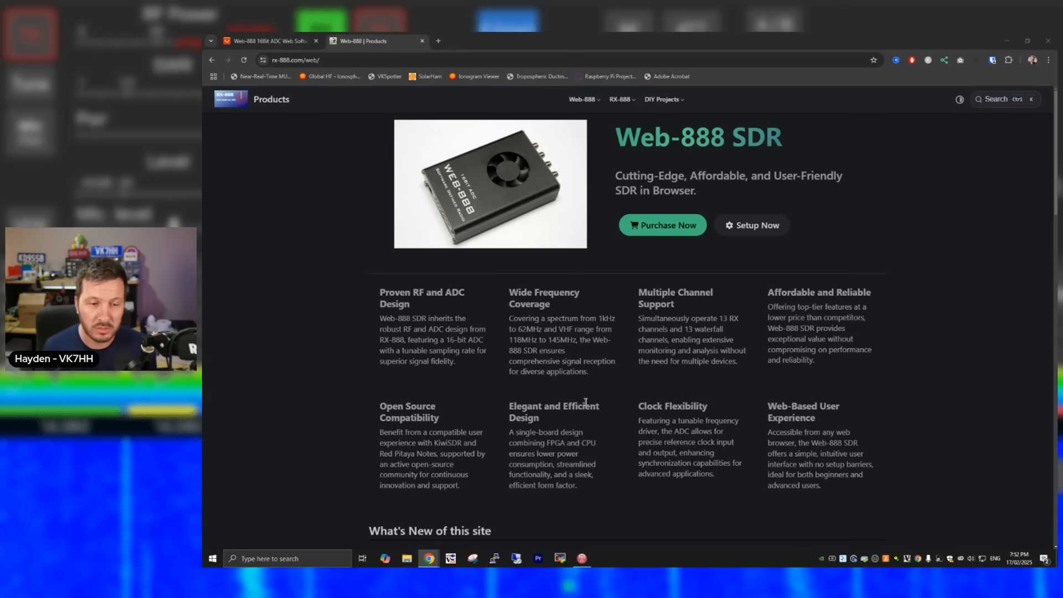
{"action": "mouse_move", "coordinate": [482, 392]}
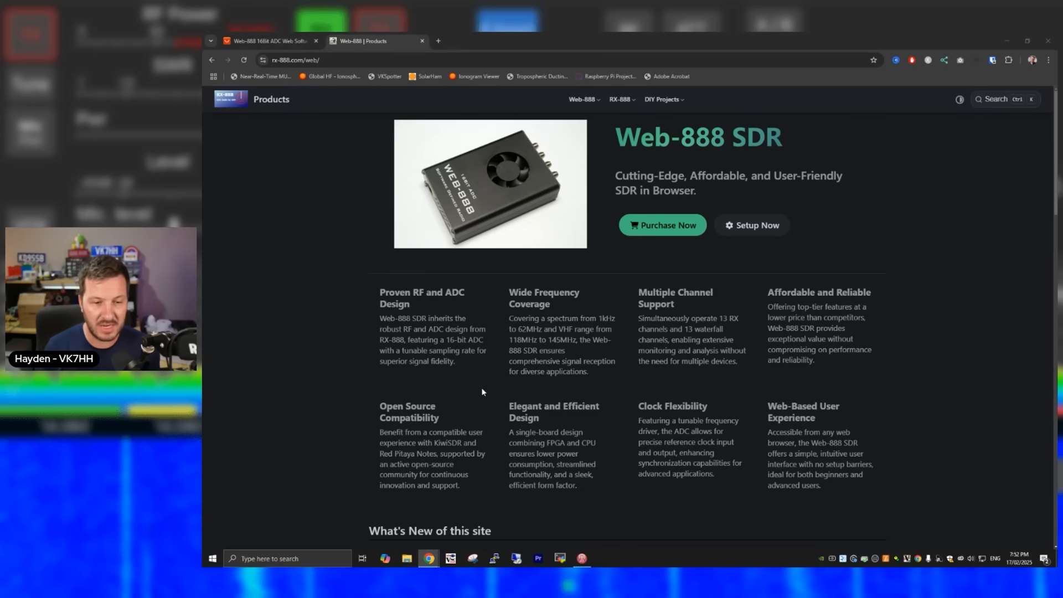
Scroll down the Web-888 SDR page toward its Purchase Now AliExpress link
{"action": "scroll", "scroll_direction": "down", "scroll_amount": 3}
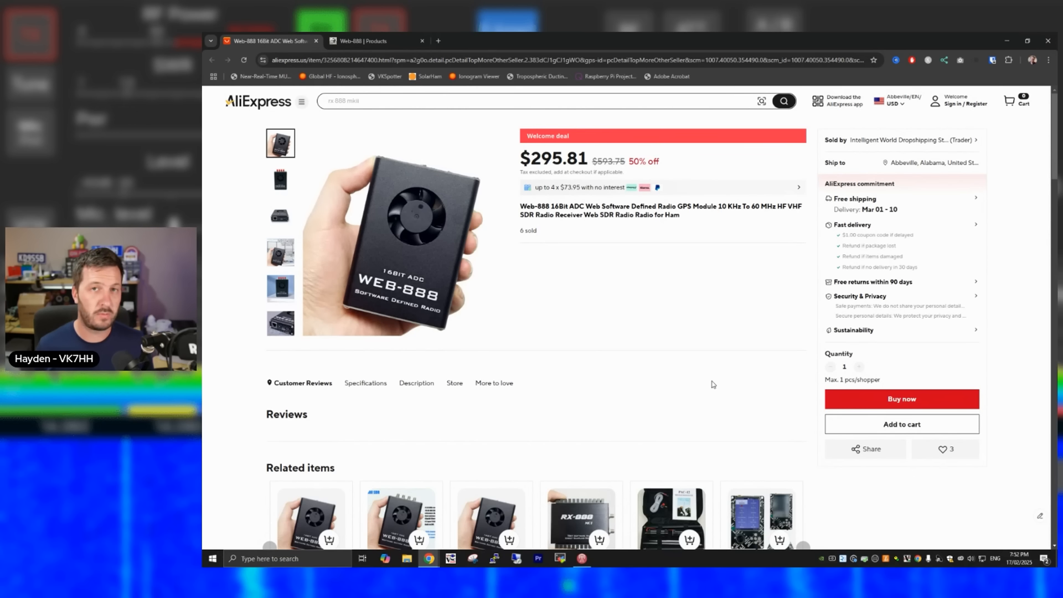
{"action": "left_click", "coordinate": [374, 41]}
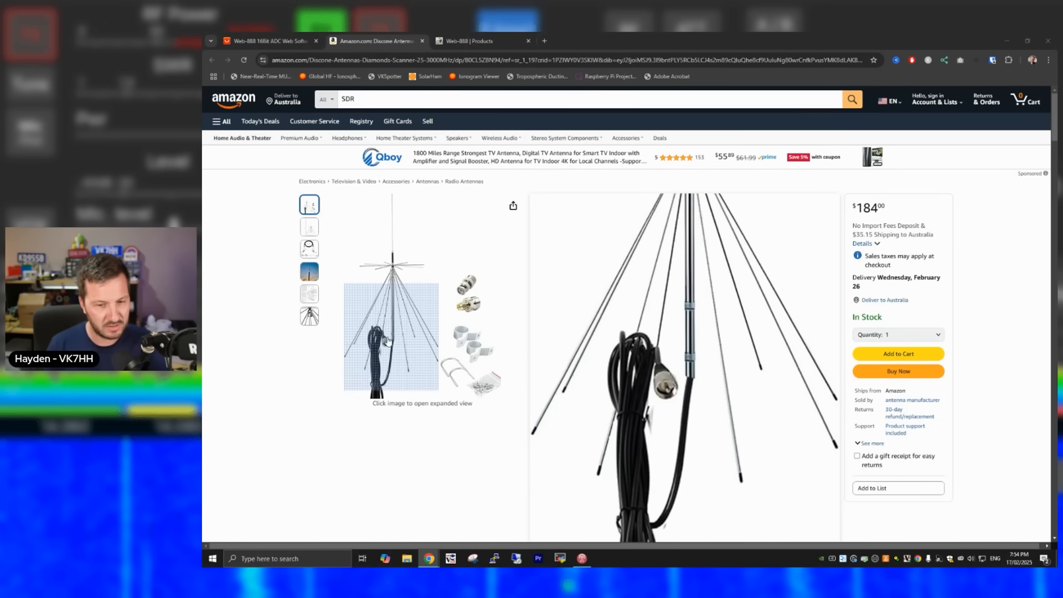
Scroll the D3000N discone listing to its specifications: 25–3000MHz, 50 Ohm, 13 channels, then back up
{"action": "left_click", "coordinate": [309, 226]}
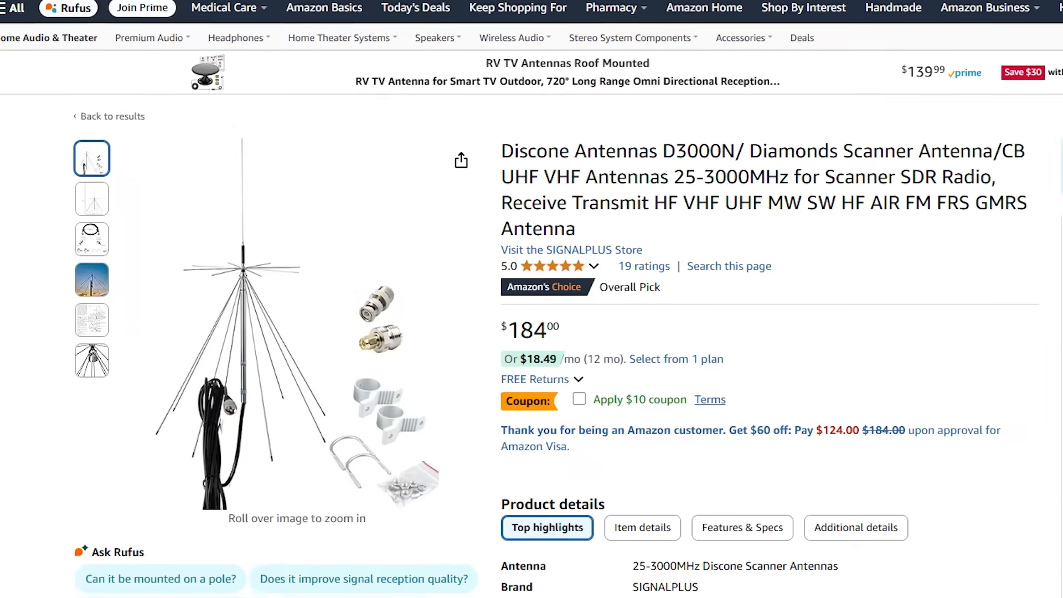
{"action": "scroll", "scroll_direction": "down", "scroll_amount": 3}
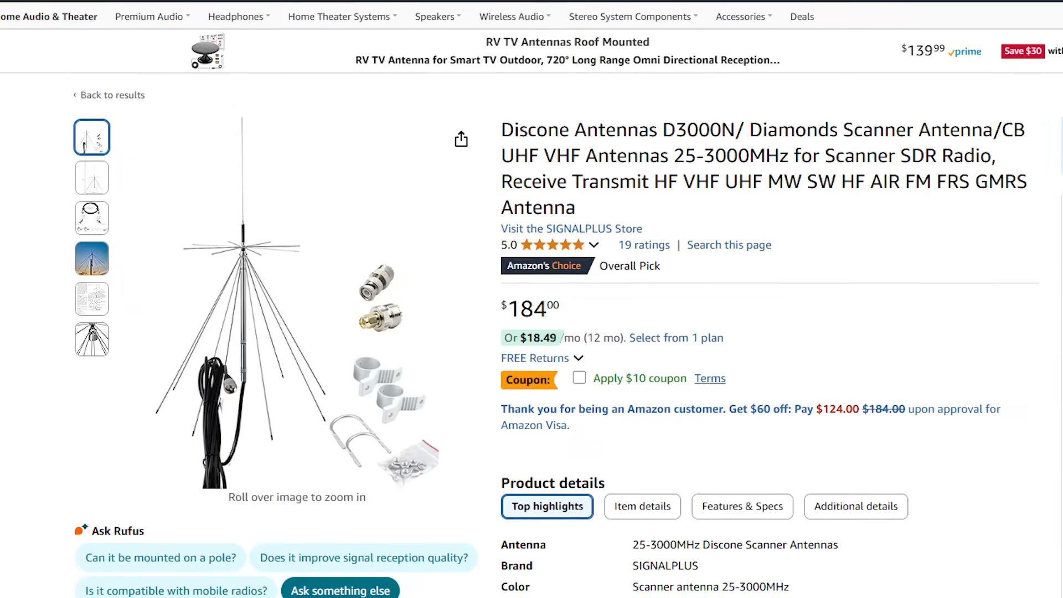
{"action": "scroll", "scroll_direction": "down", "scroll_amount": 3}
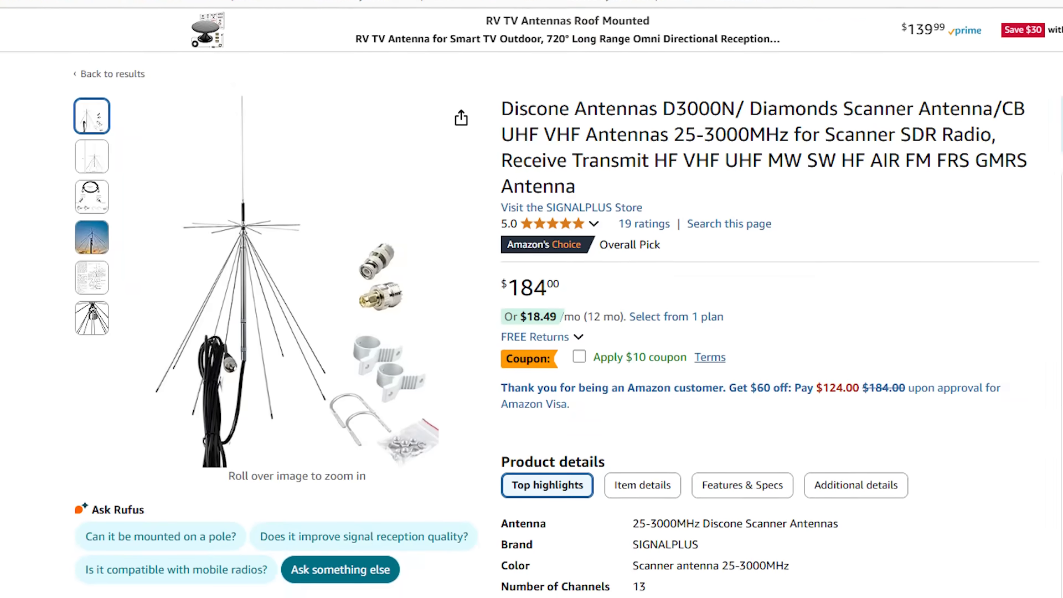
{"action": "scroll", "scroll_direction": "down", "scroll_amount": 3}
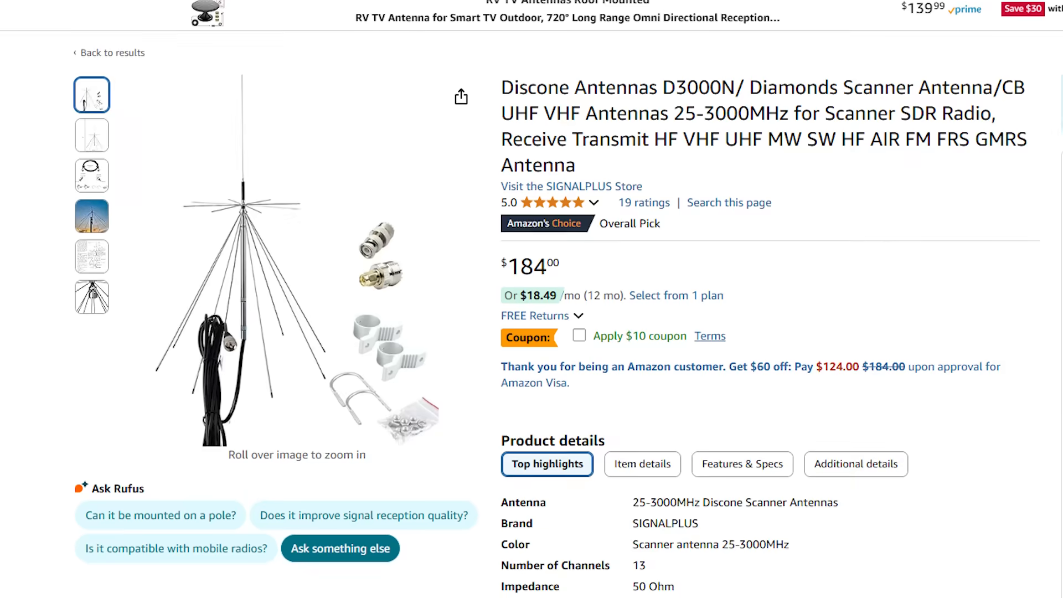
{"action": "scroll", "scroll_direction": "down", "scroll_amount": 3}
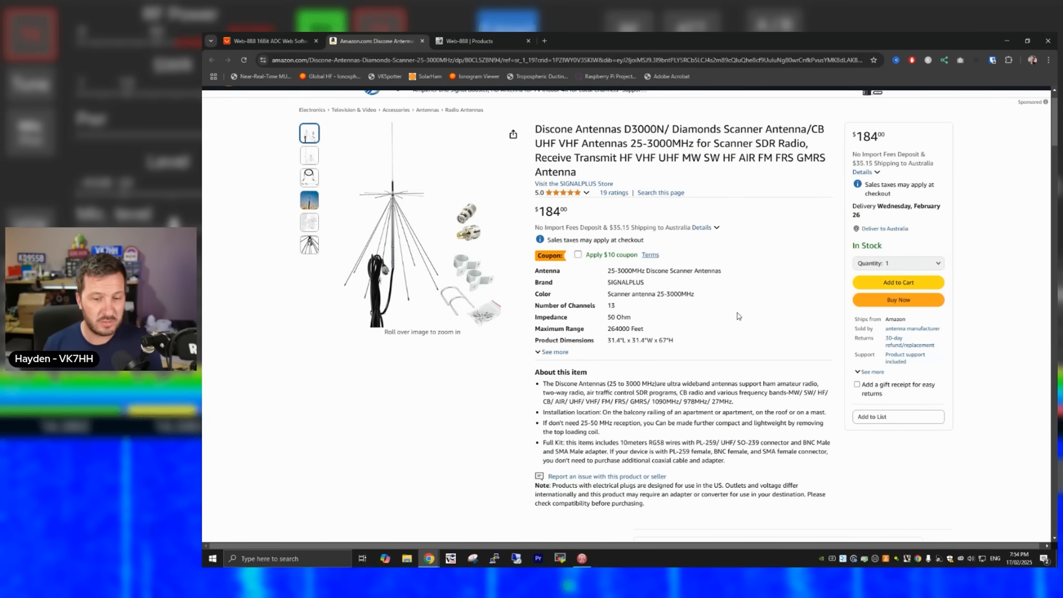
{"action": "scroll", "scroll_direction": "down", "scroll_amount": 3}
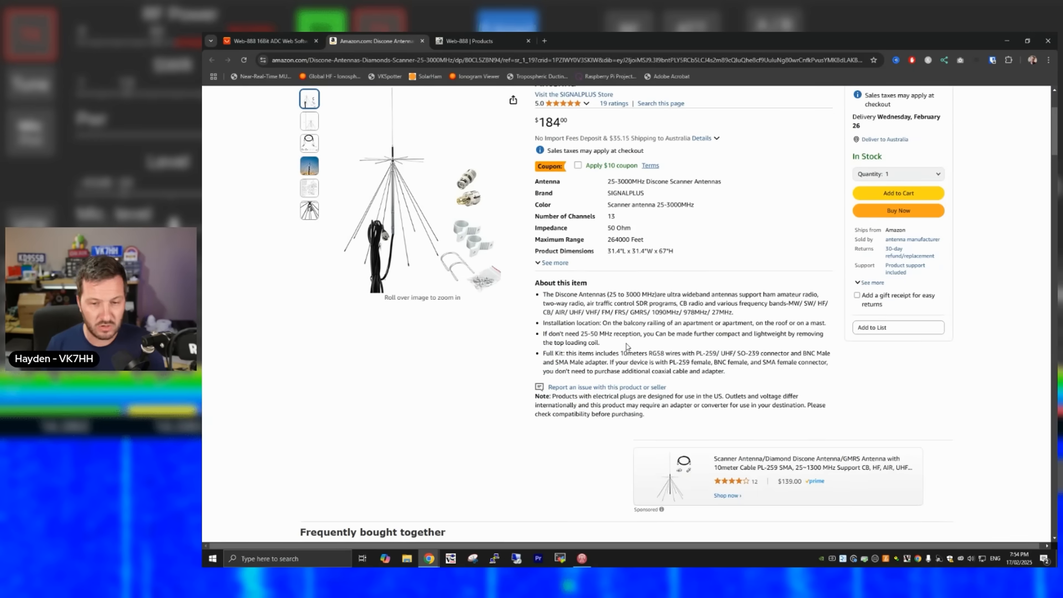
{"action": "scroll", "scroll_direction": "up", "scroll_amount": 3}
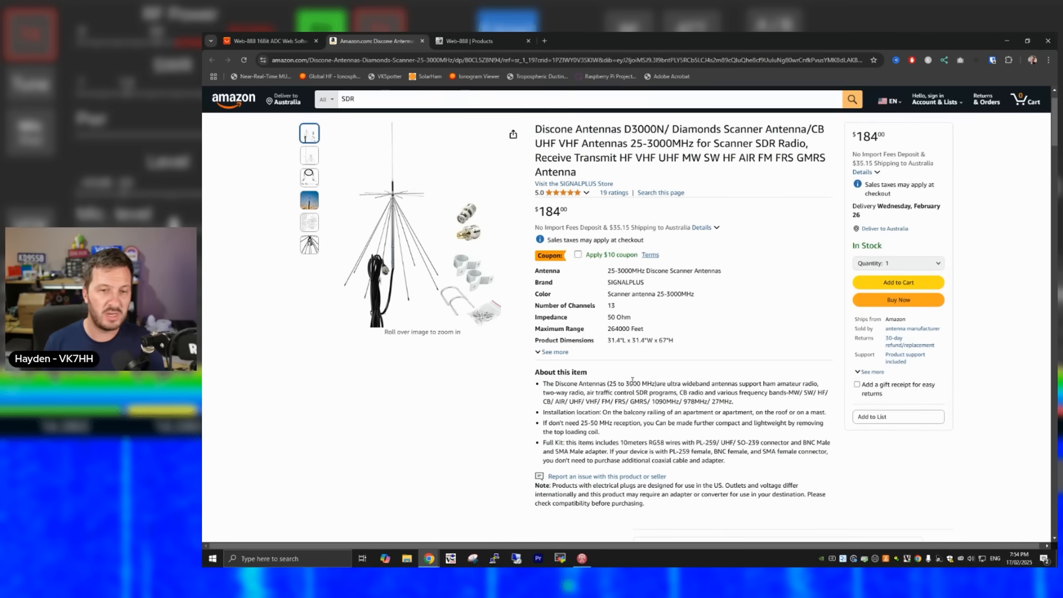